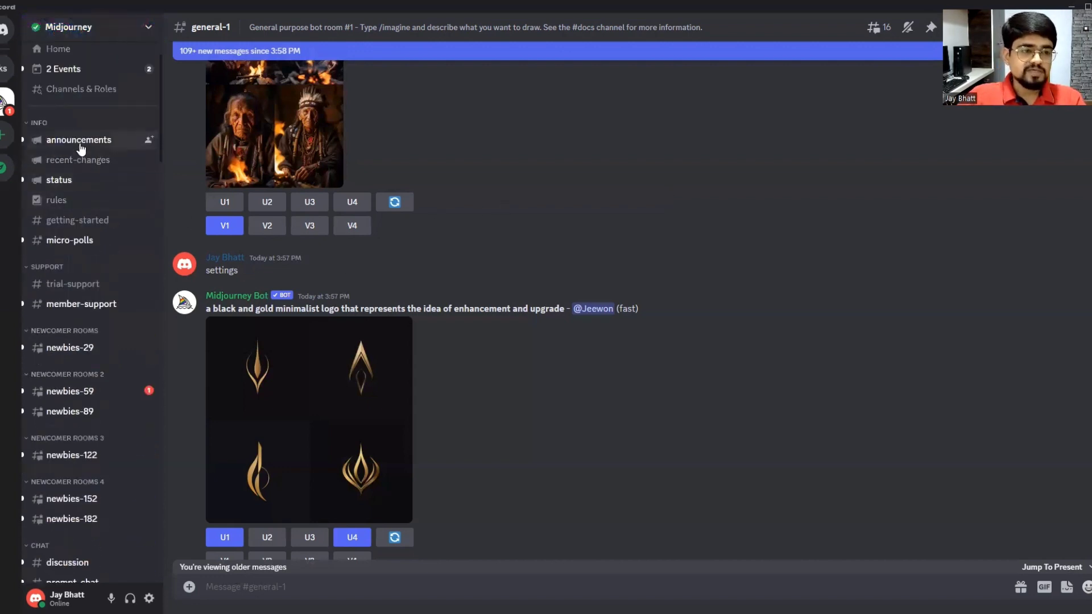
Read the V5.2 announcement, highlighting the improved aesthetics and sharper images notes
click(79, 140)
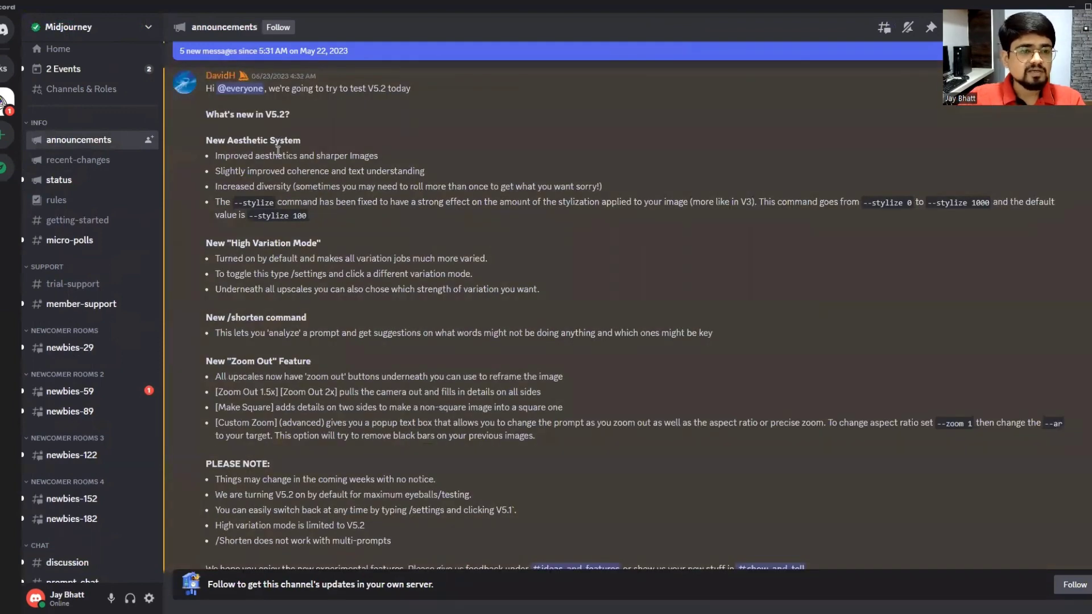
mouse_move(322, 167)
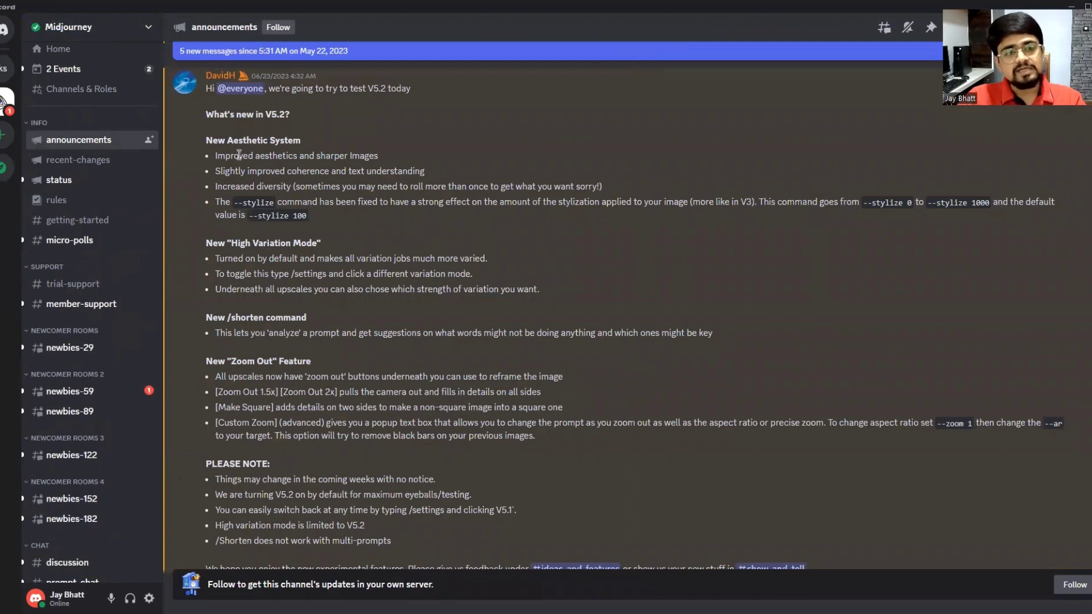
drag(239, 155, 347, 155)
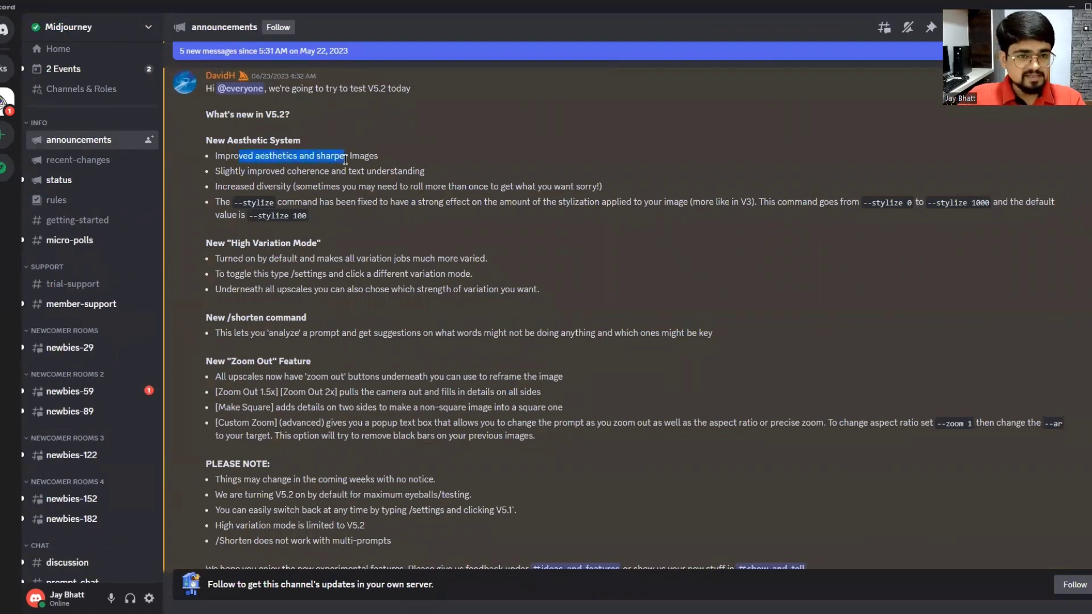
click(387, 163)
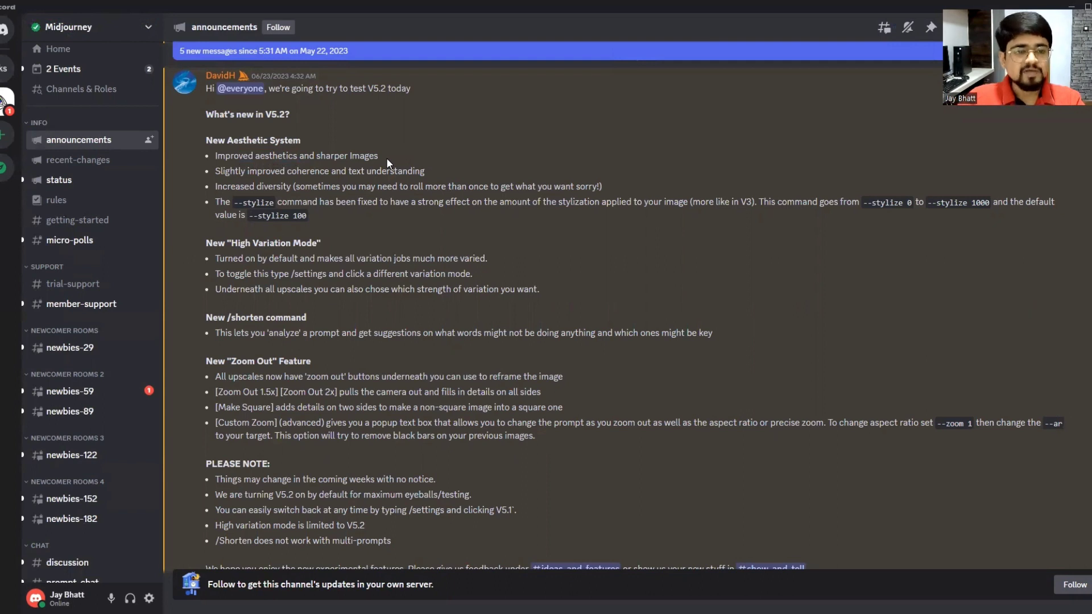
mouse_move(226, 167)
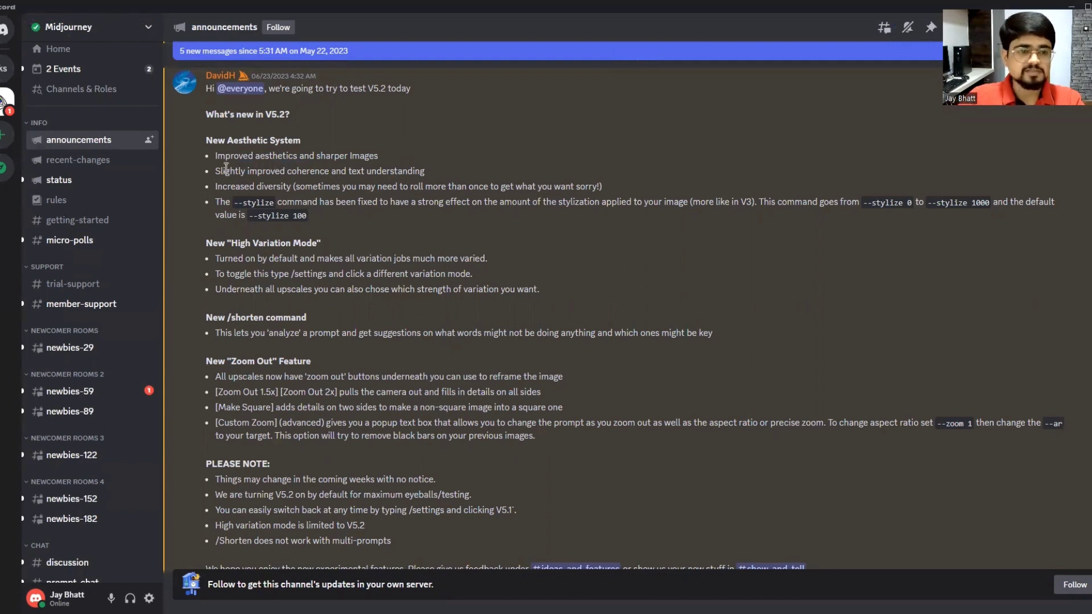
drag(239, 171, 285, 171)
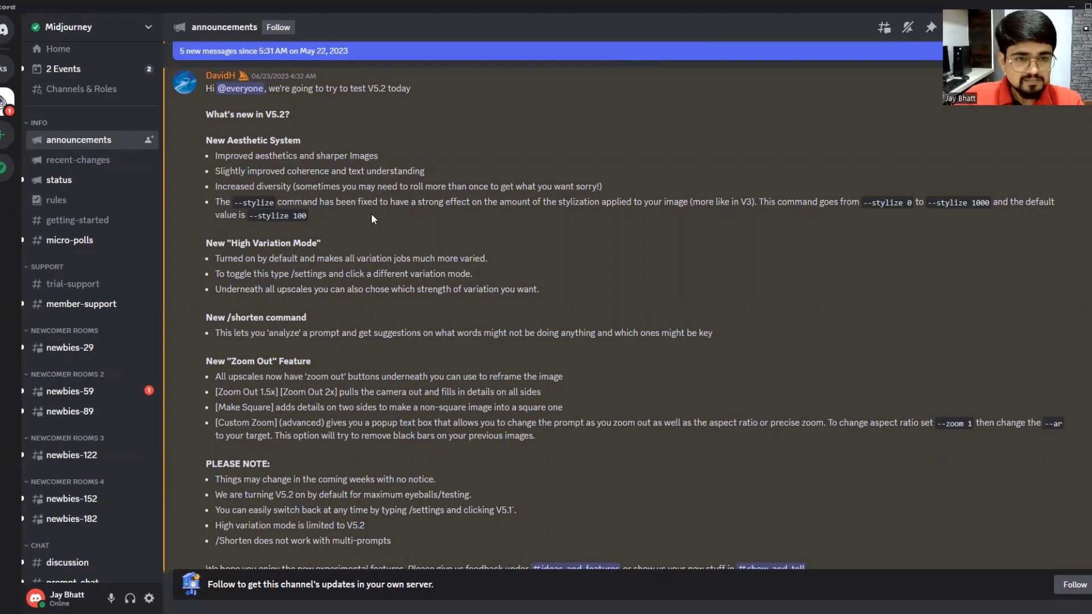
double_click(261, 186)
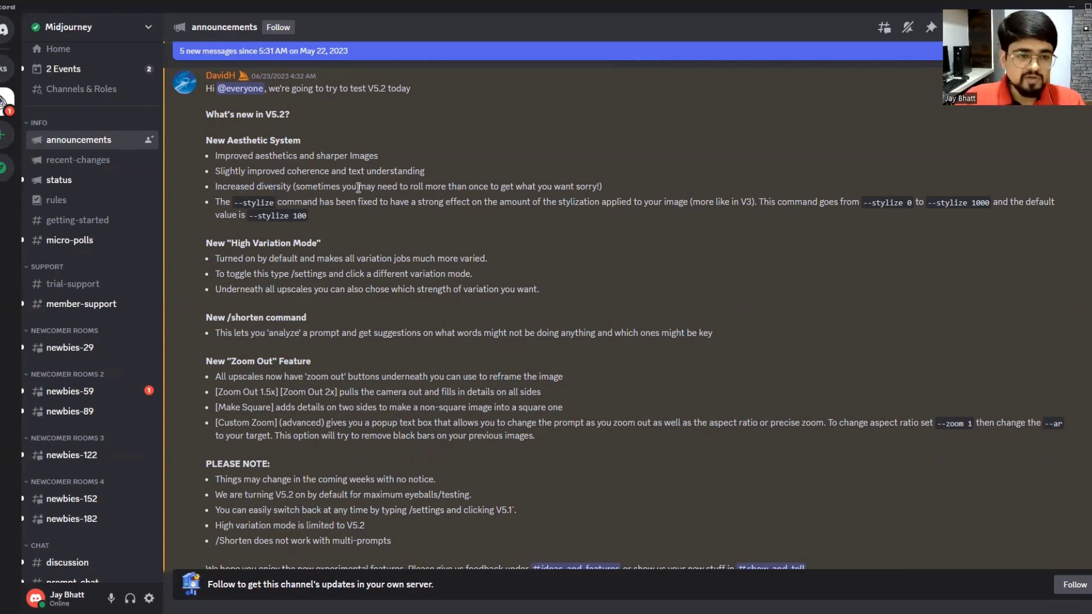
scroll(down, 3)
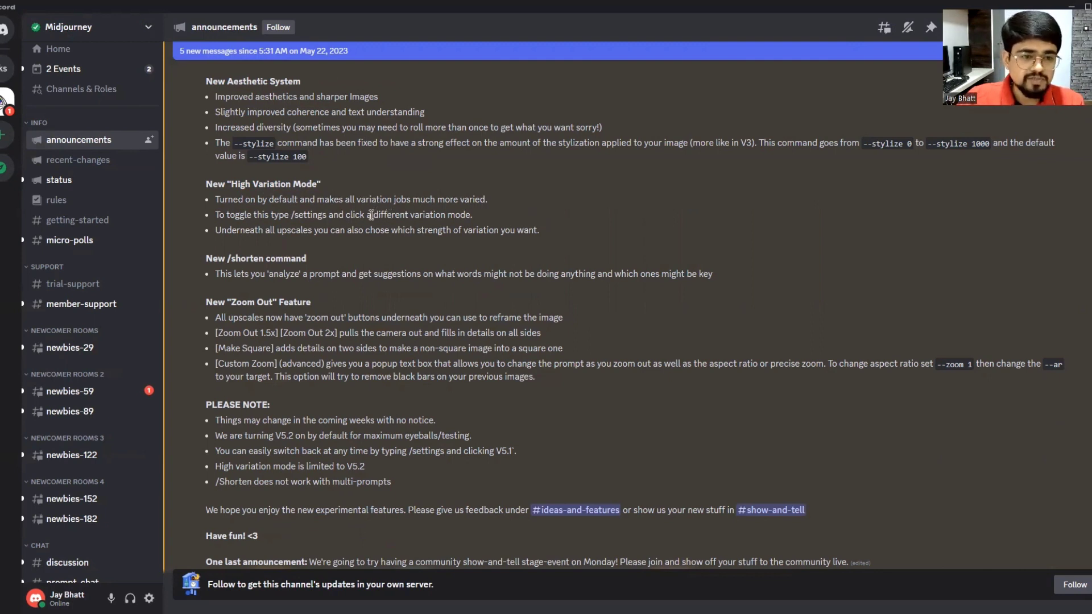
scroll(down, 3)
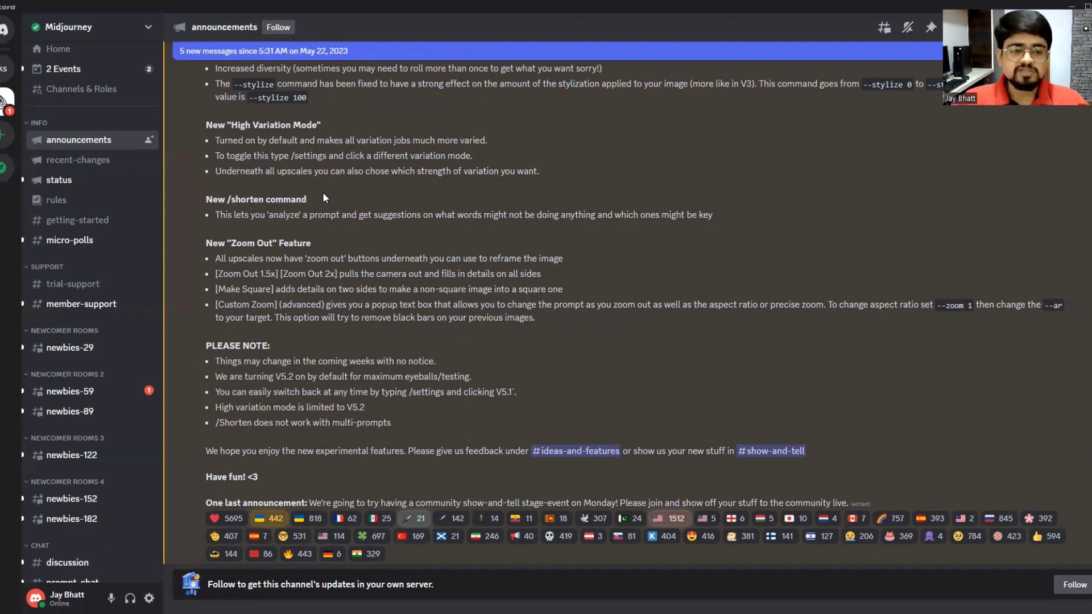
mouse_move(333, 211)
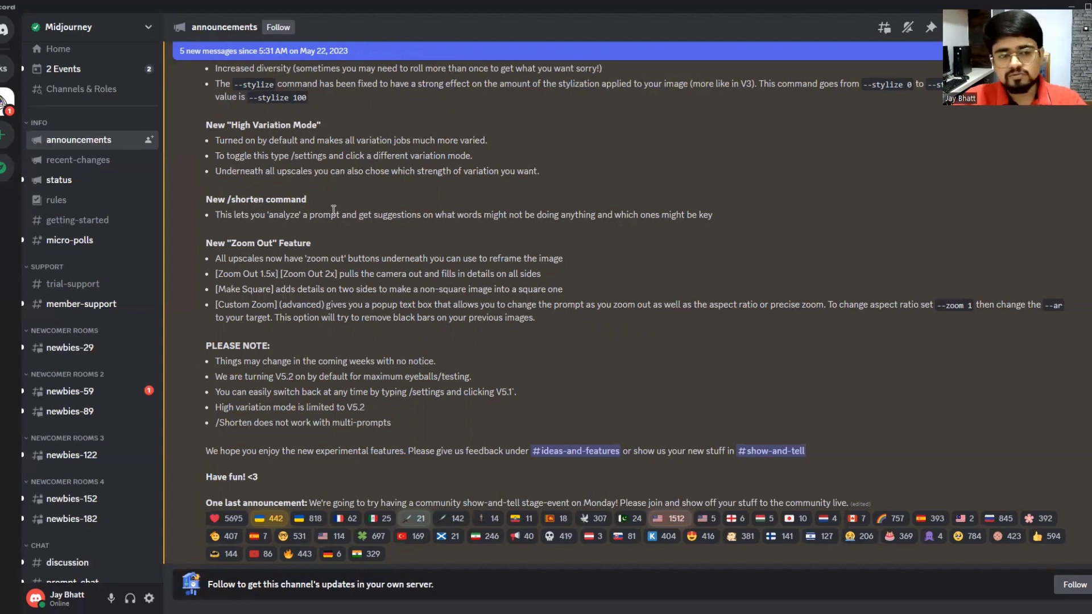
scroll(down, 3)
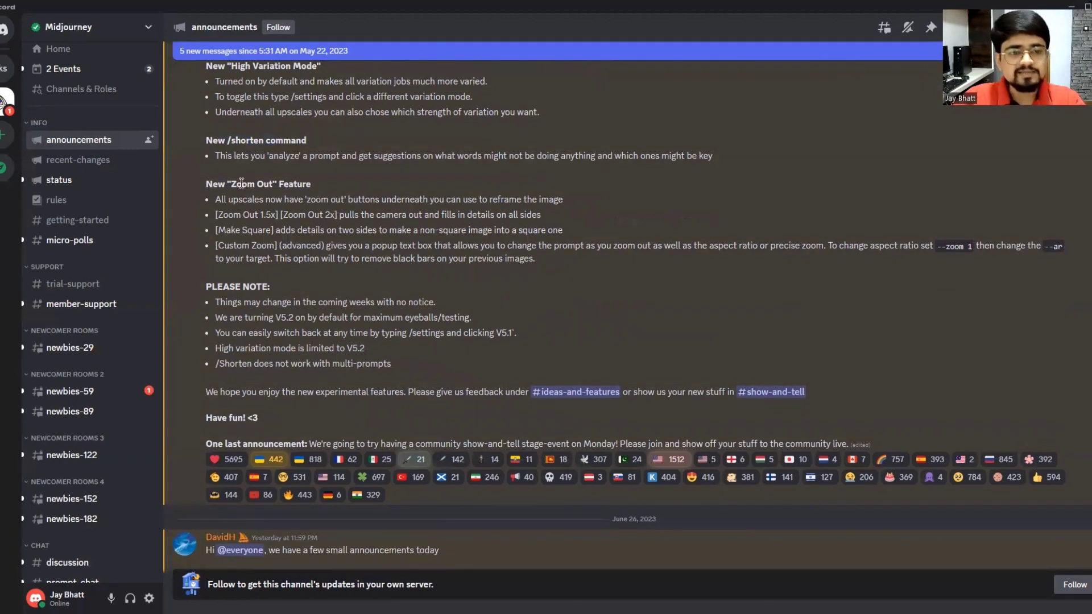
mouse_move(331, 185)
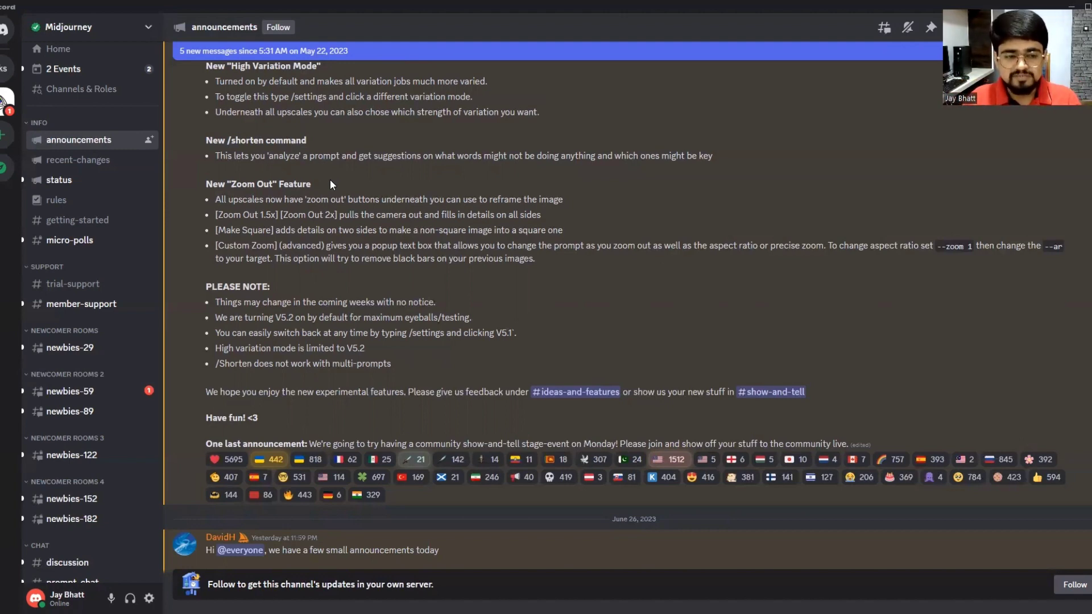
mouse_move(349, 290)
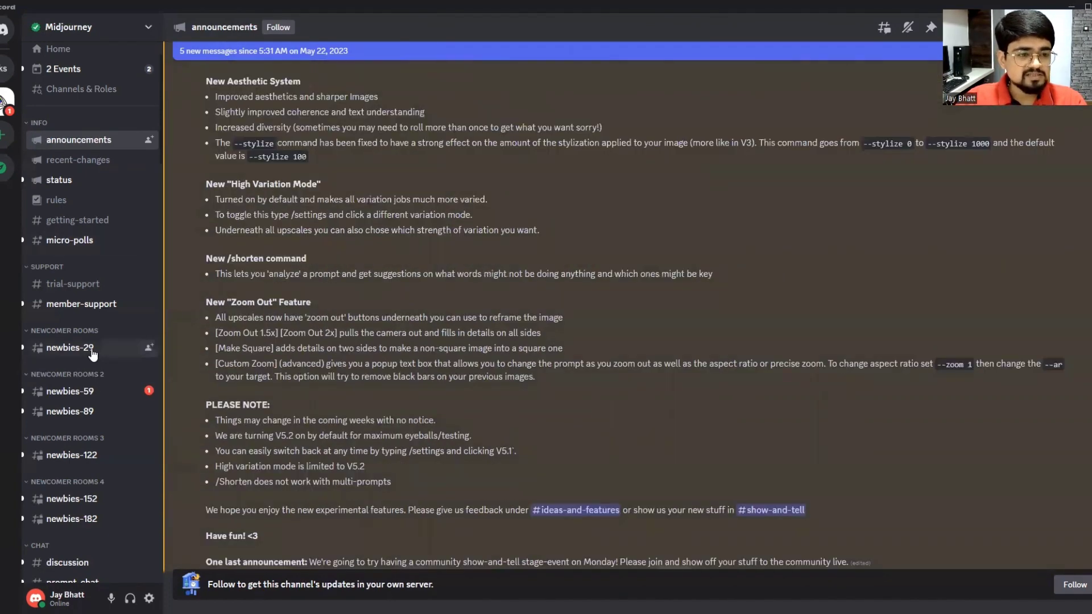
Open the newbies-29 channel and start the /settings command
click(69, 348)
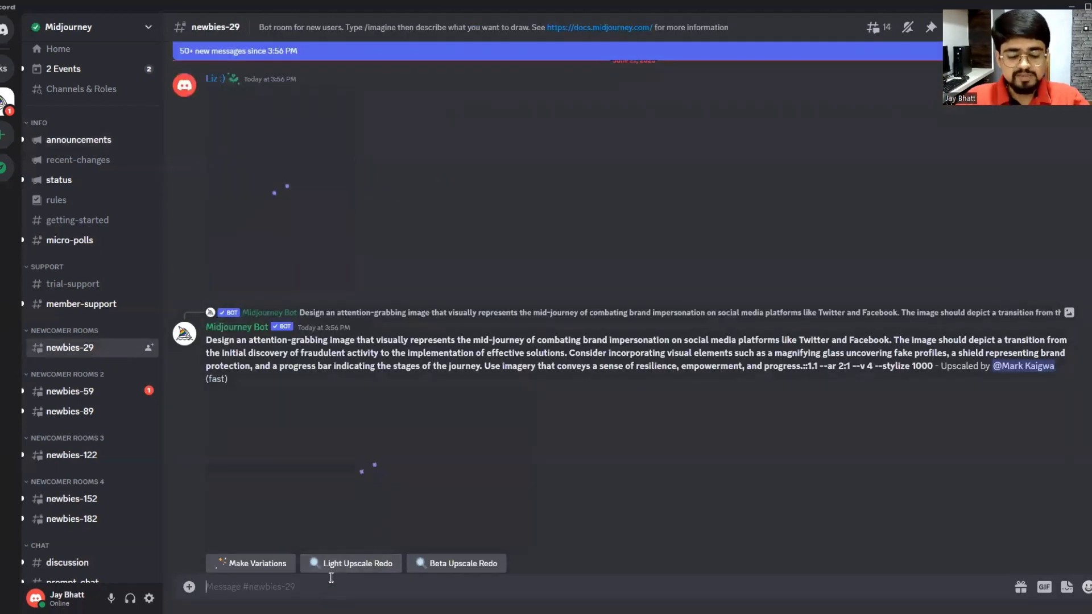
text(/)
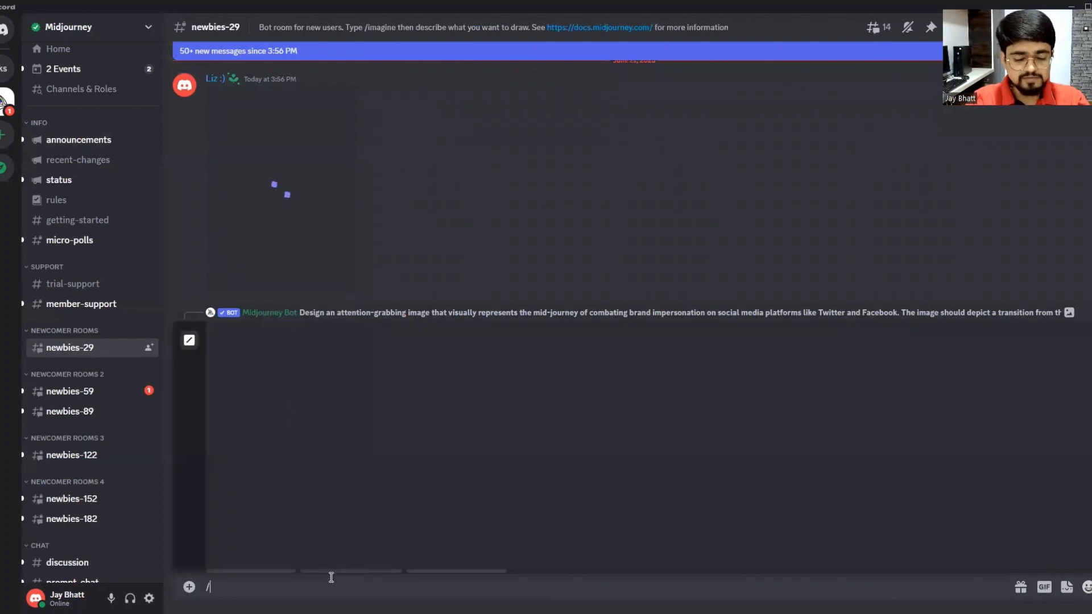
text(set)
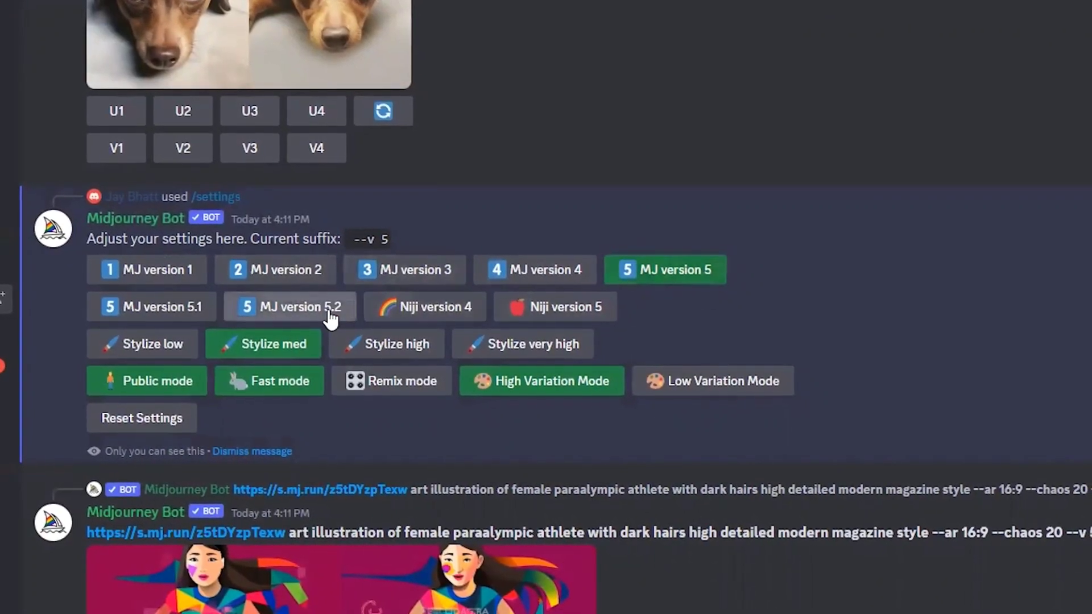
Select MJ version 5.2 and turn on RAW Mode for the --style raw suffix
click(286, 307)
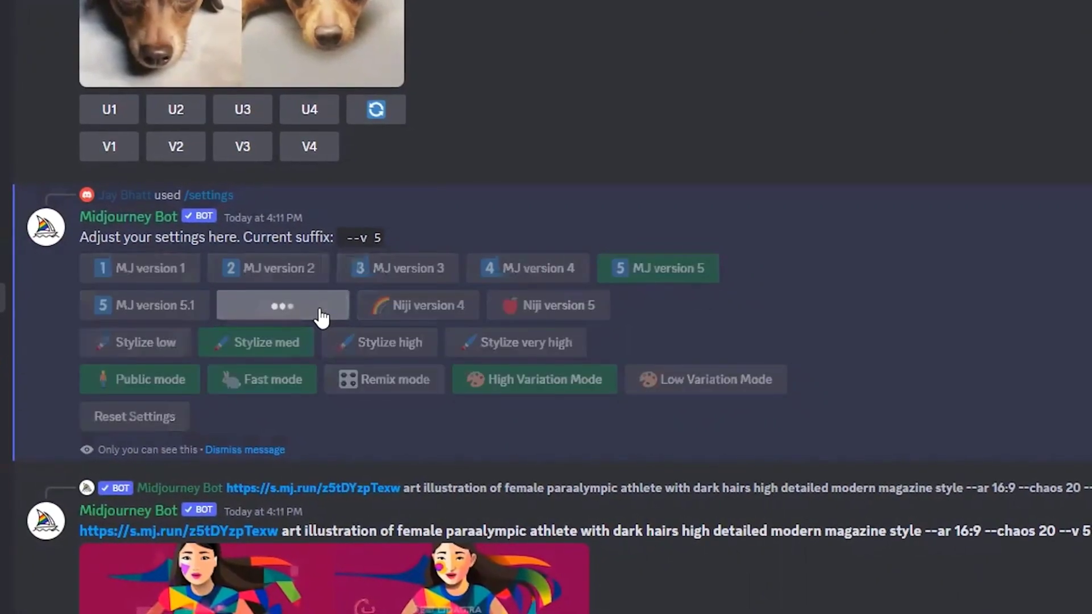
click(282, 305)
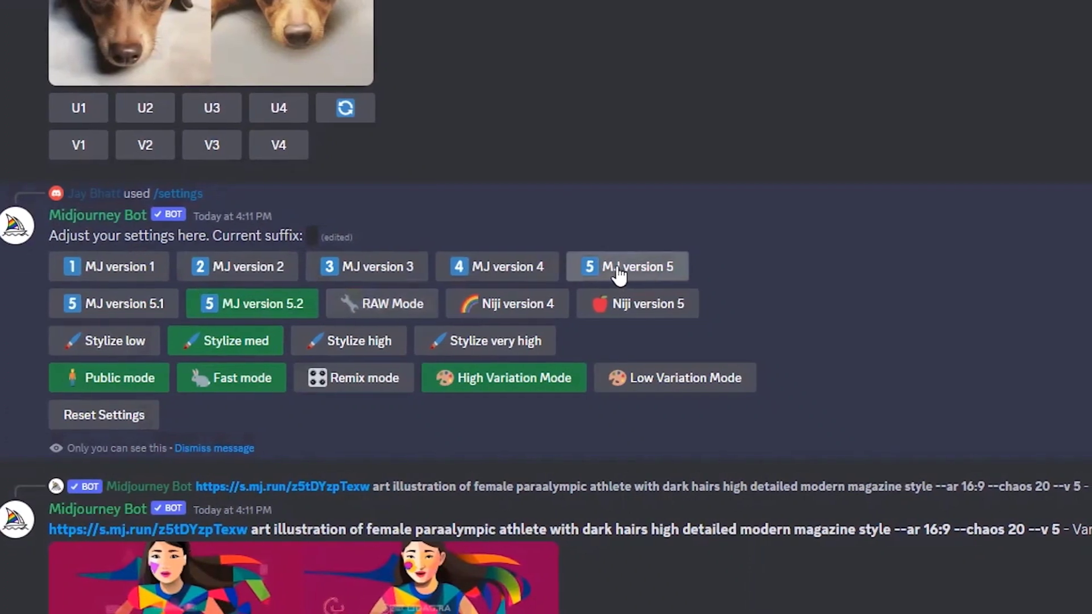
click(627, 267)
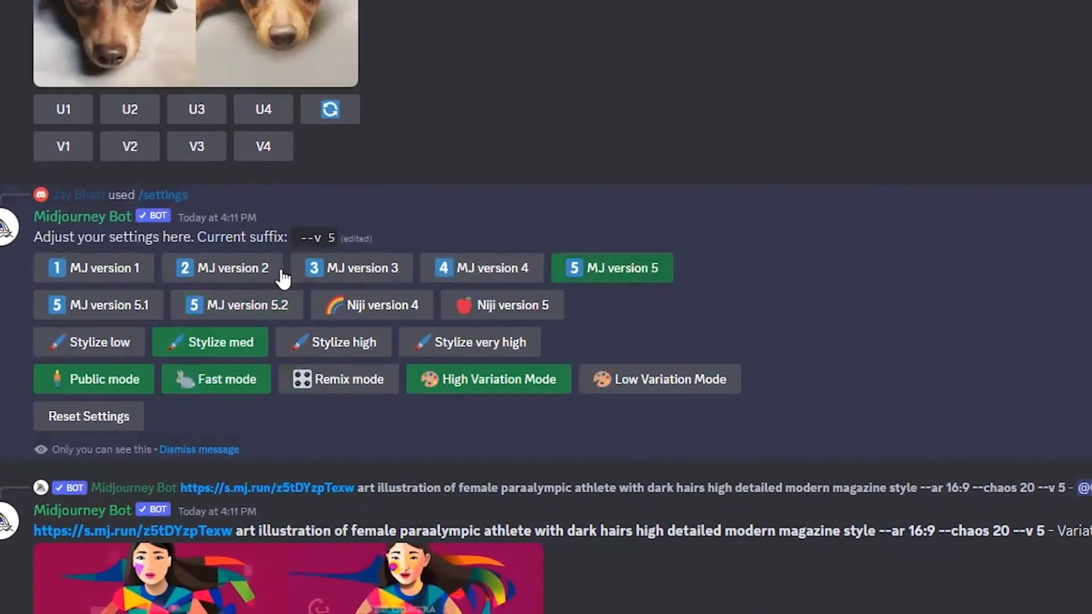
click(230, 304)
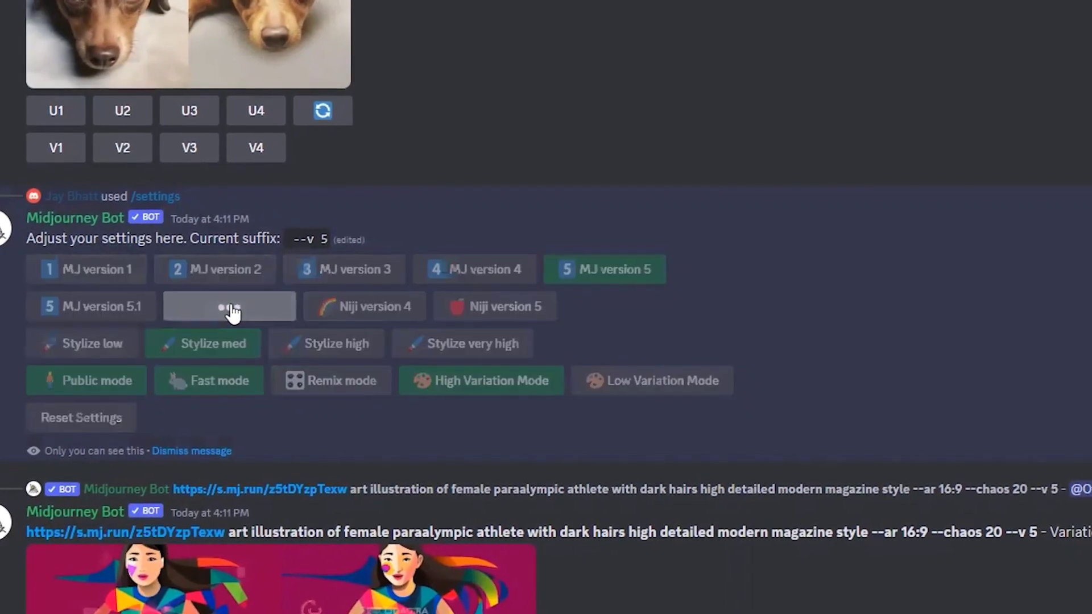
click(230, 306)
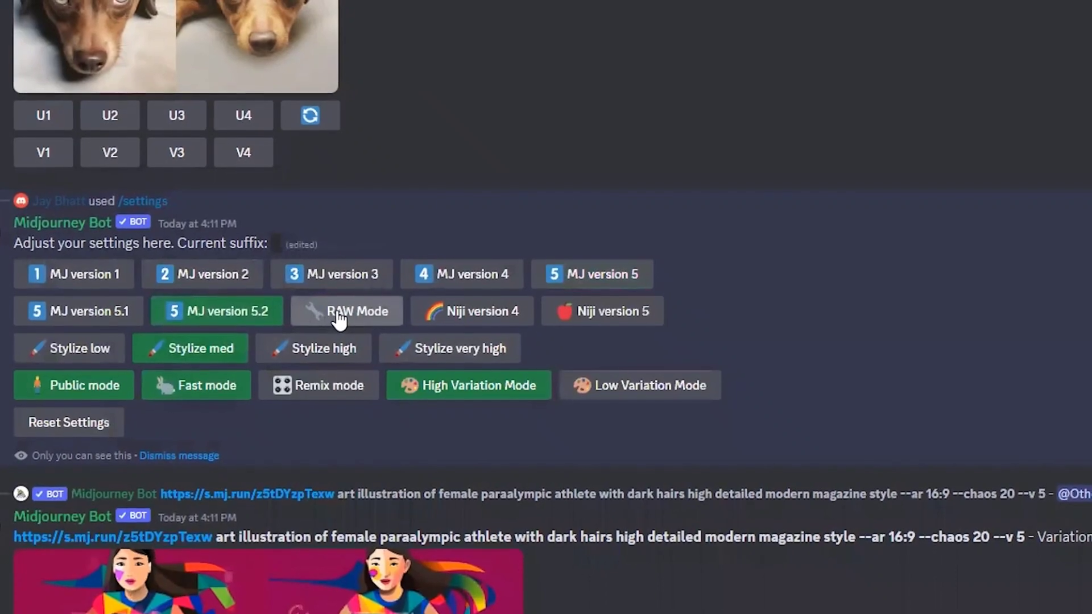
click(357, 310)
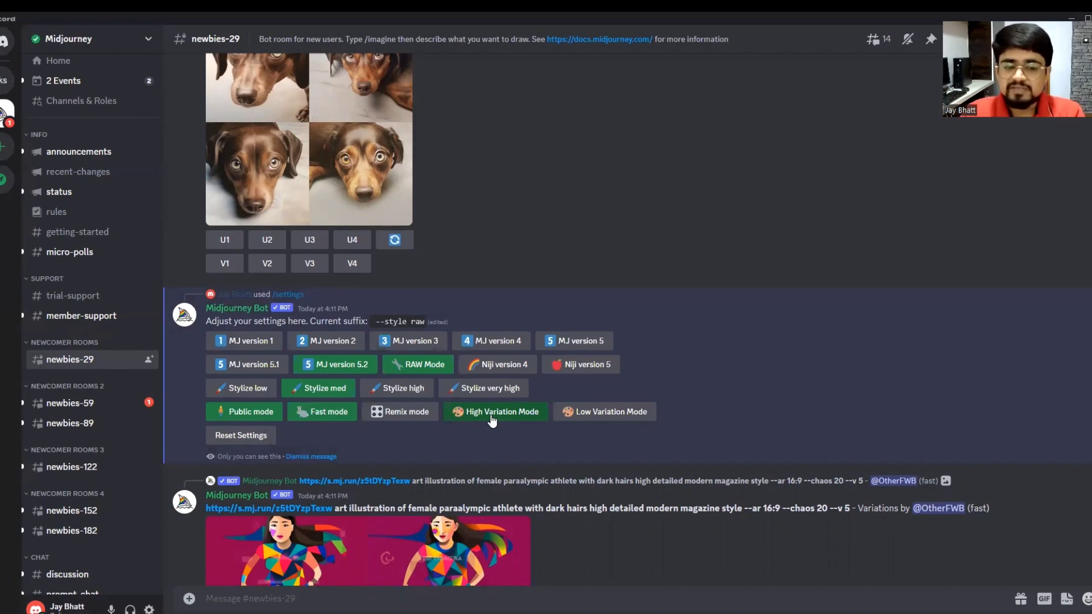
Open the #general-1 Indian dancer four-image grid from Inbox Mentions
scroll(down, 3)
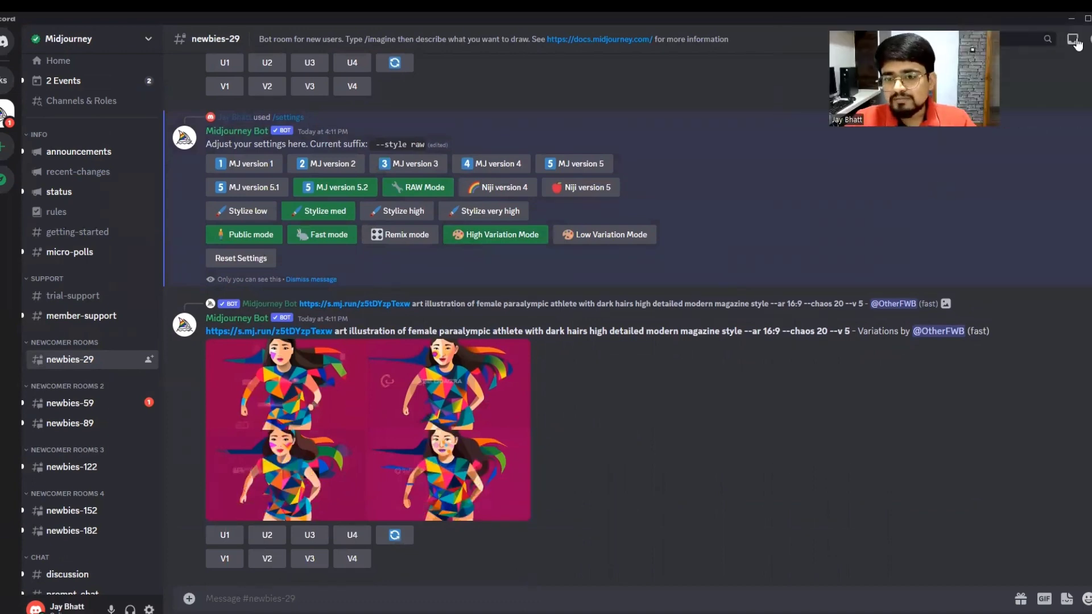
click(1074, 39)
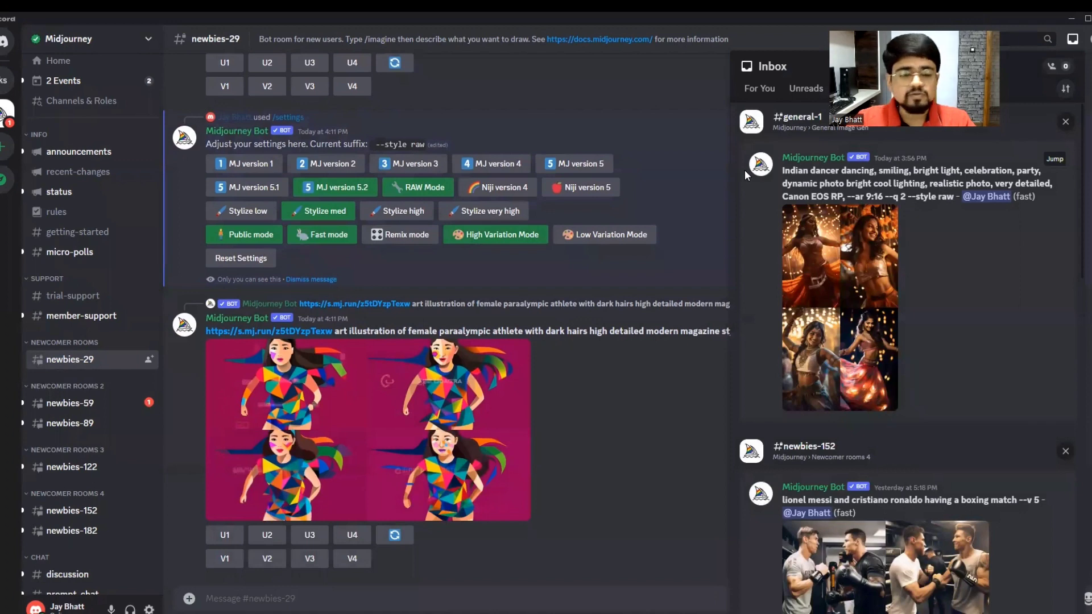
click(799, 116)
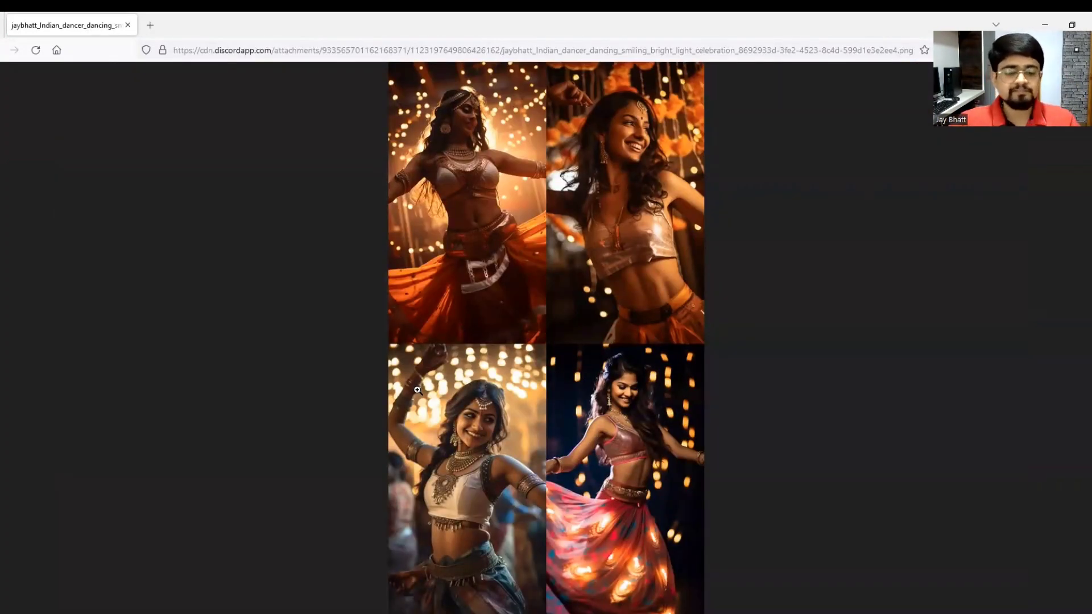
mouse_move(351, 450)
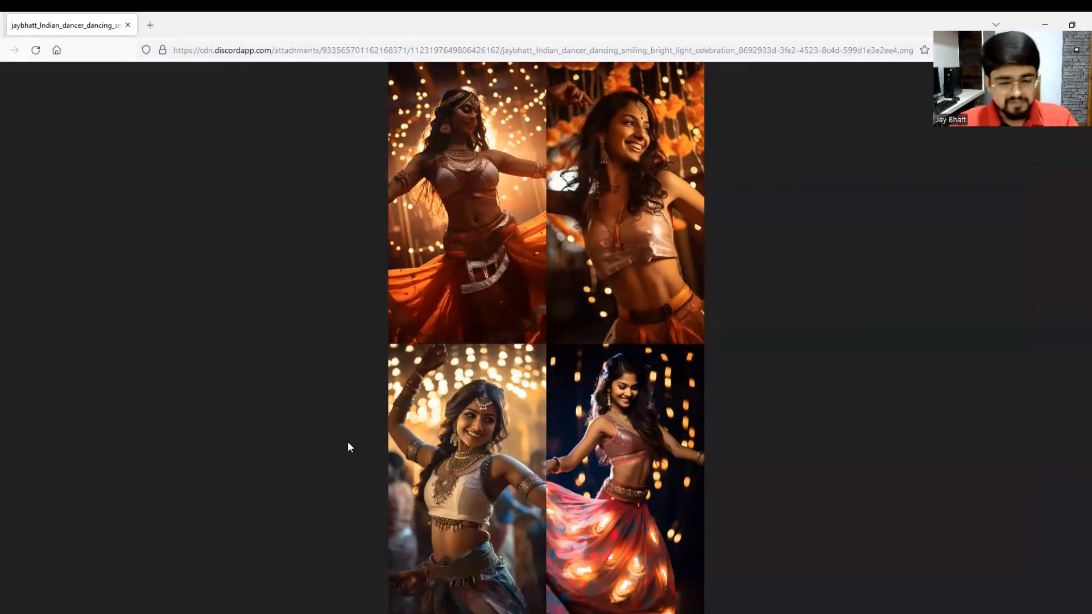
mouse_move(297, 328)
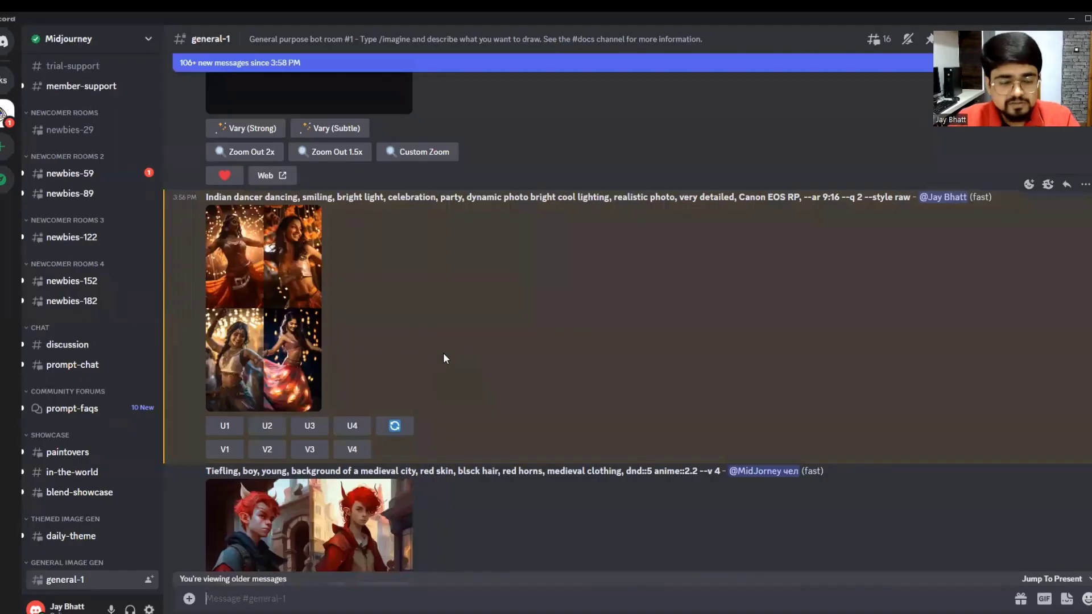
mouse_move(368, 331)
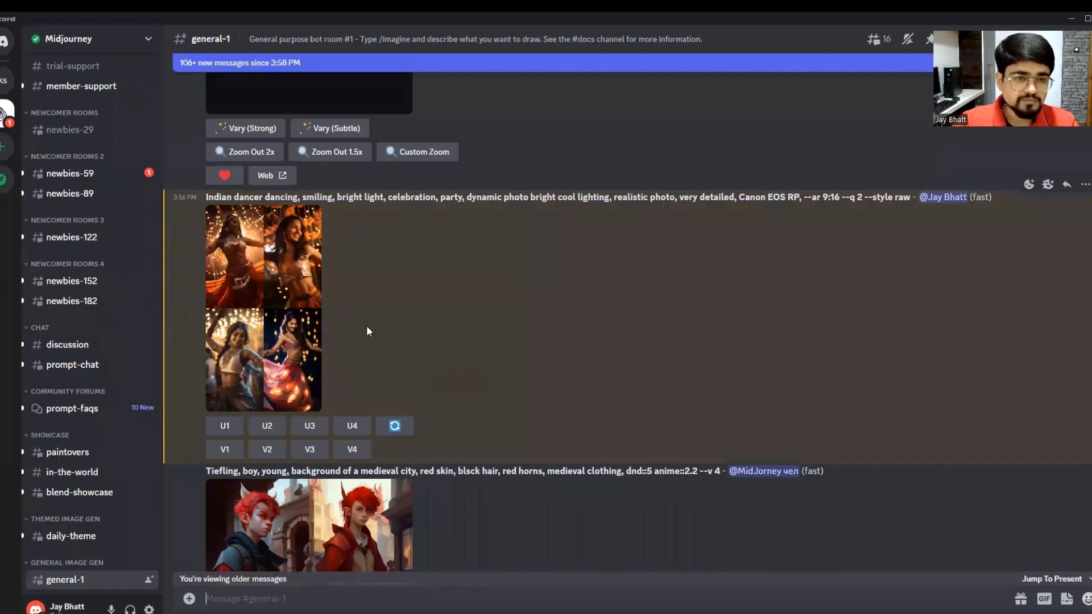
mouse_move(381, 335)
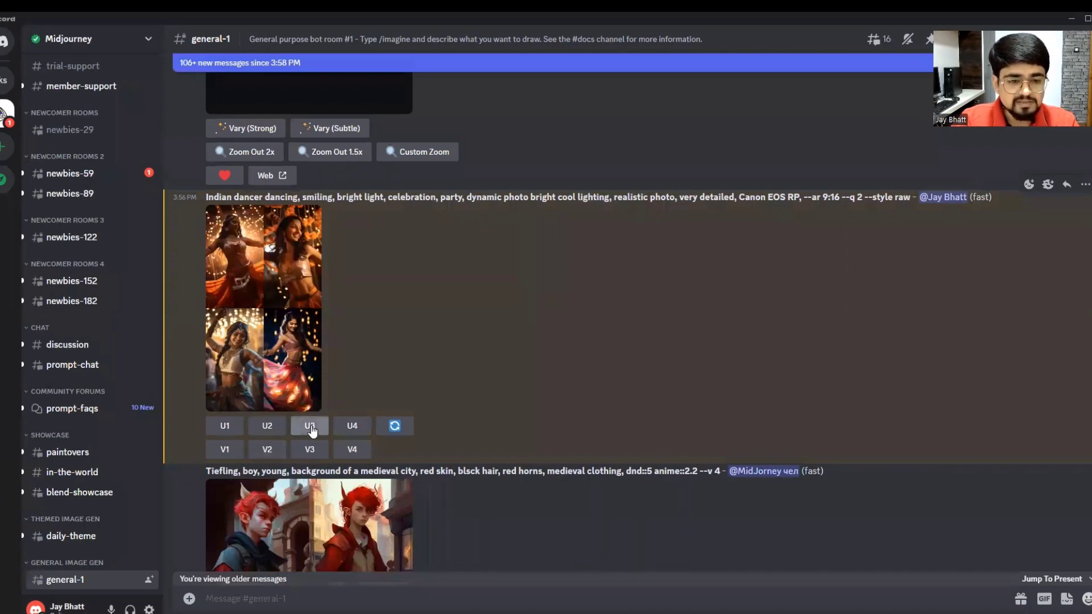
Upscale dancer image 3 with U3 and enlarge the resulting Image #3
click(308, 425)
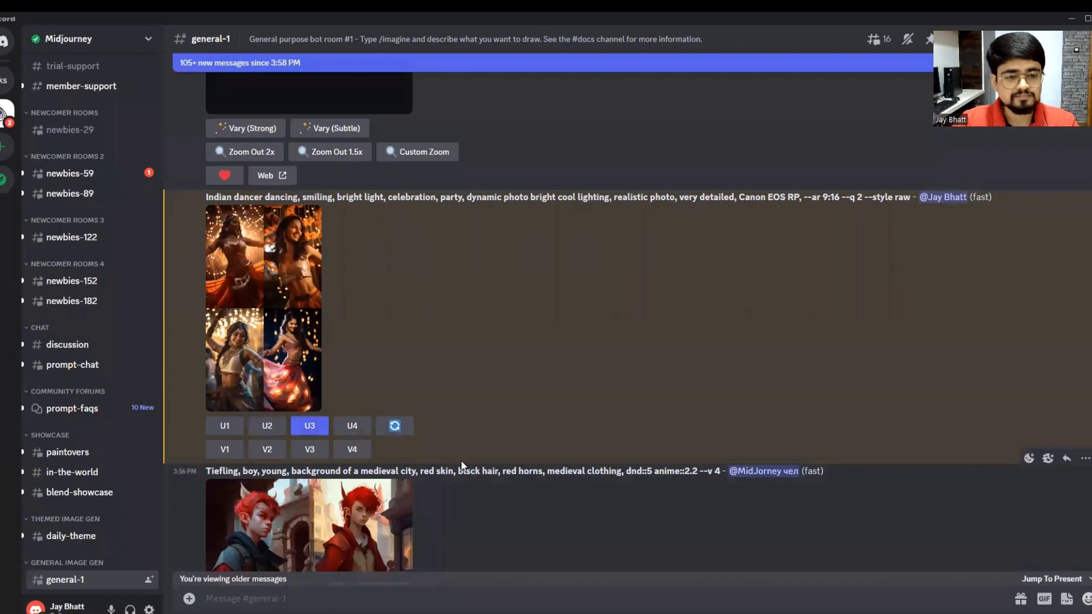
click(308, 425)
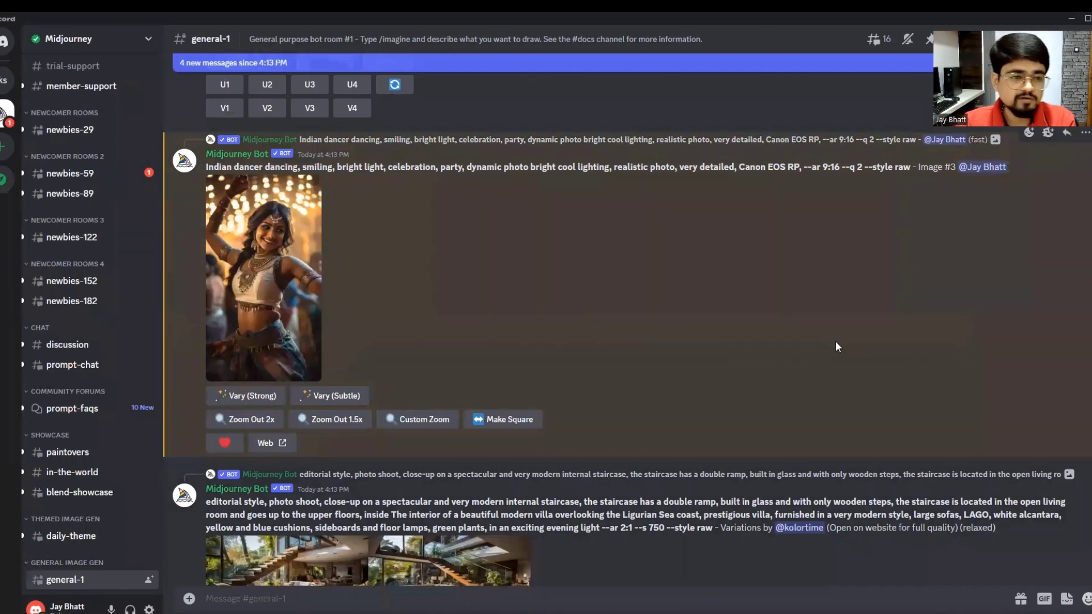
mouse_move(577, 295)
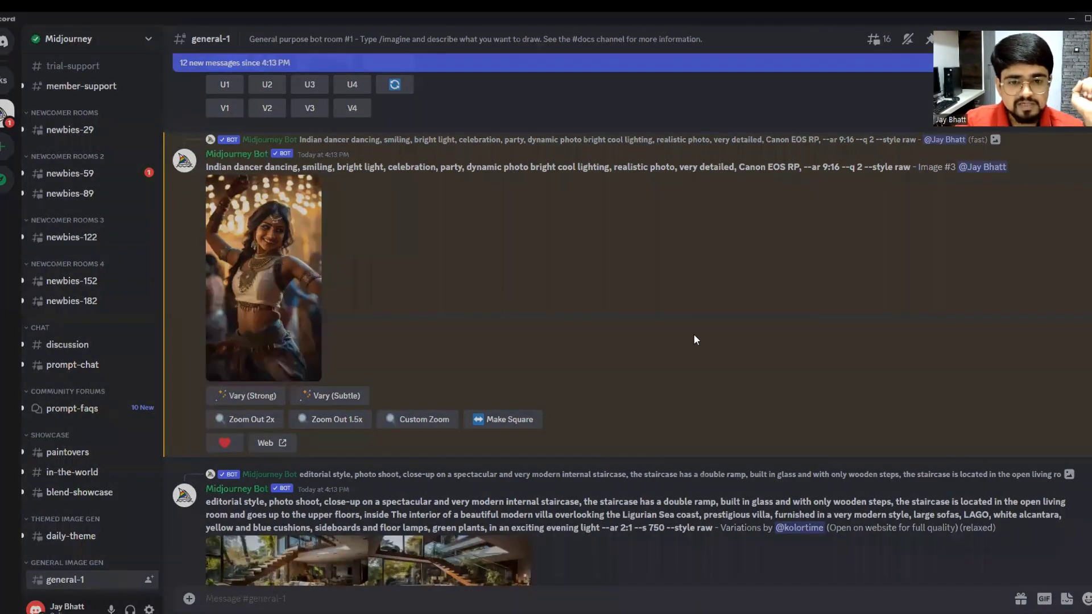
click(263, 279)
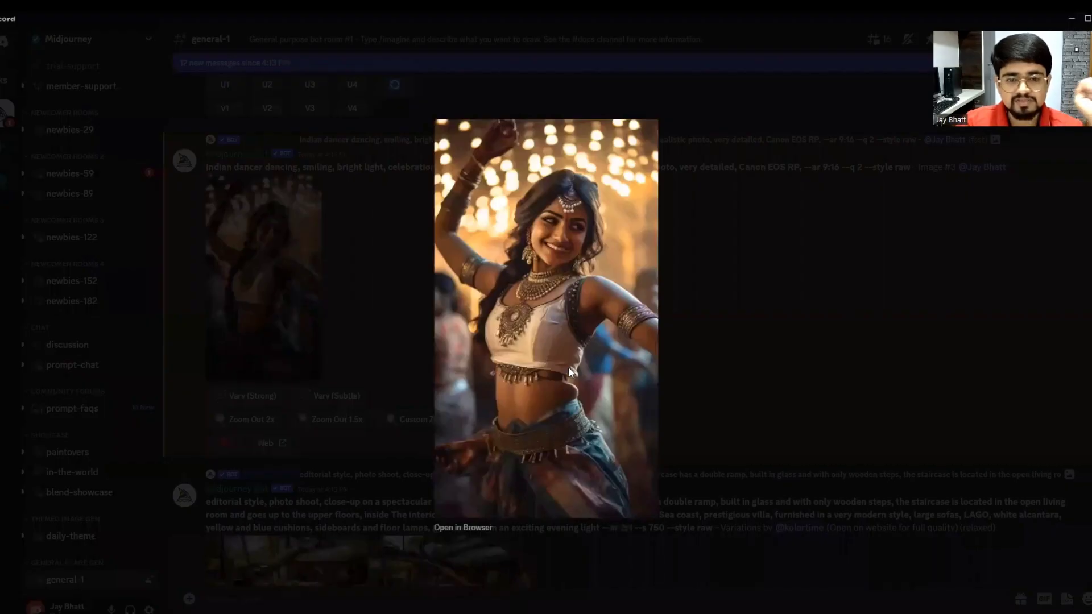
mouse_move(729, 389)
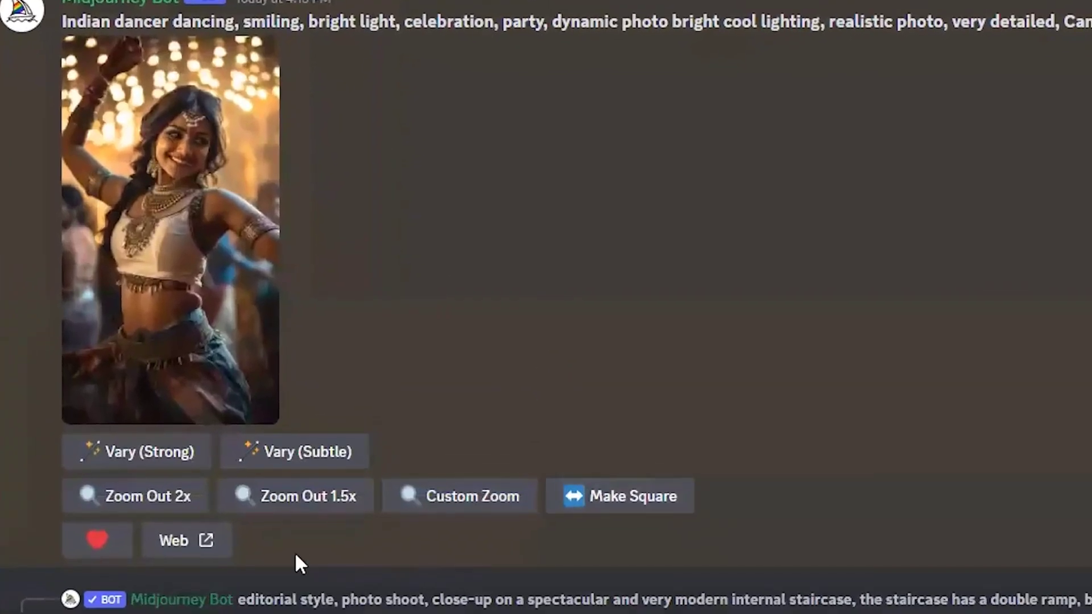
mouse_move(295, 496)
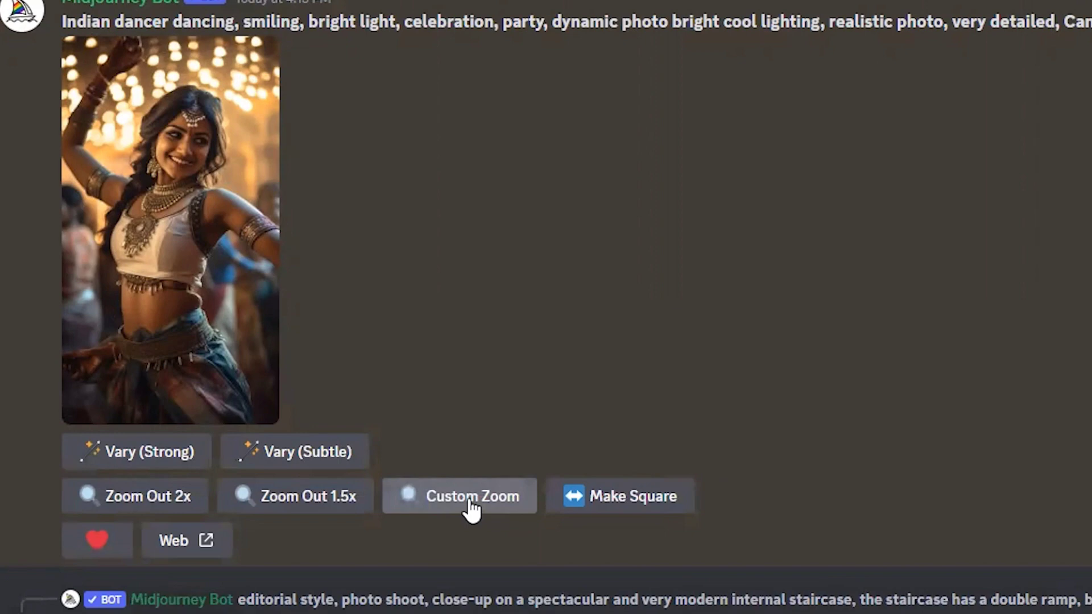
mouse_move(135, 496)
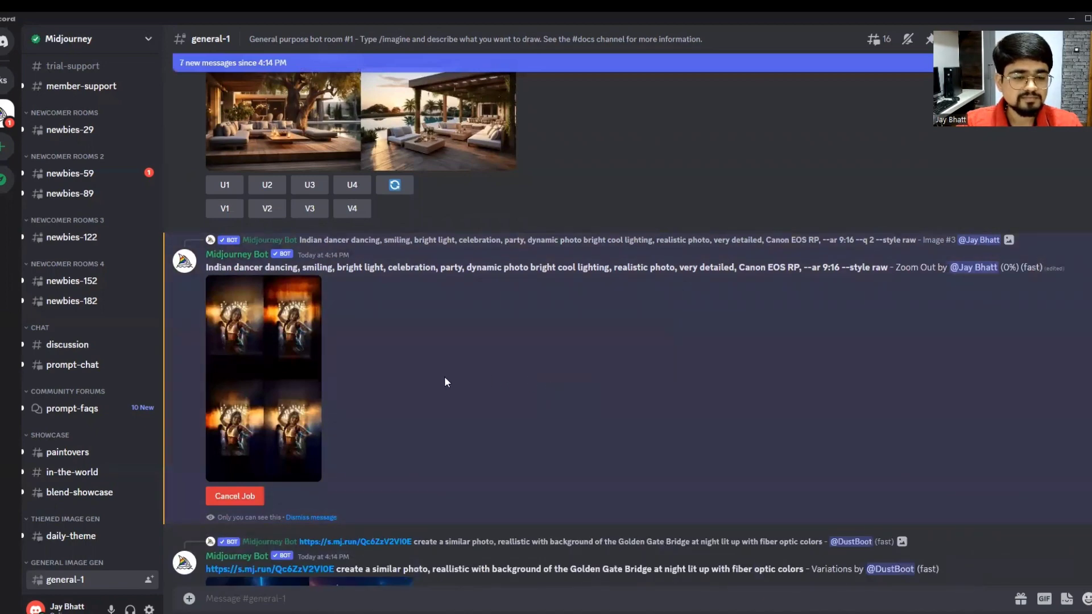
mouse_move(431, 374)
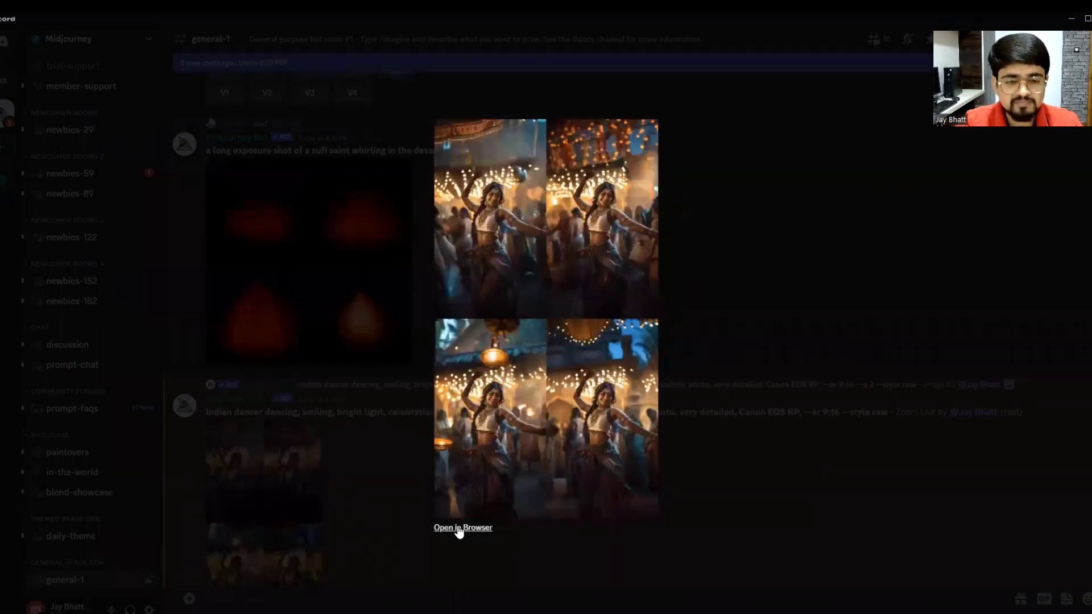
Open the zoomed-out dancer grid in a new Firefox tab and view it
click(462, 527)
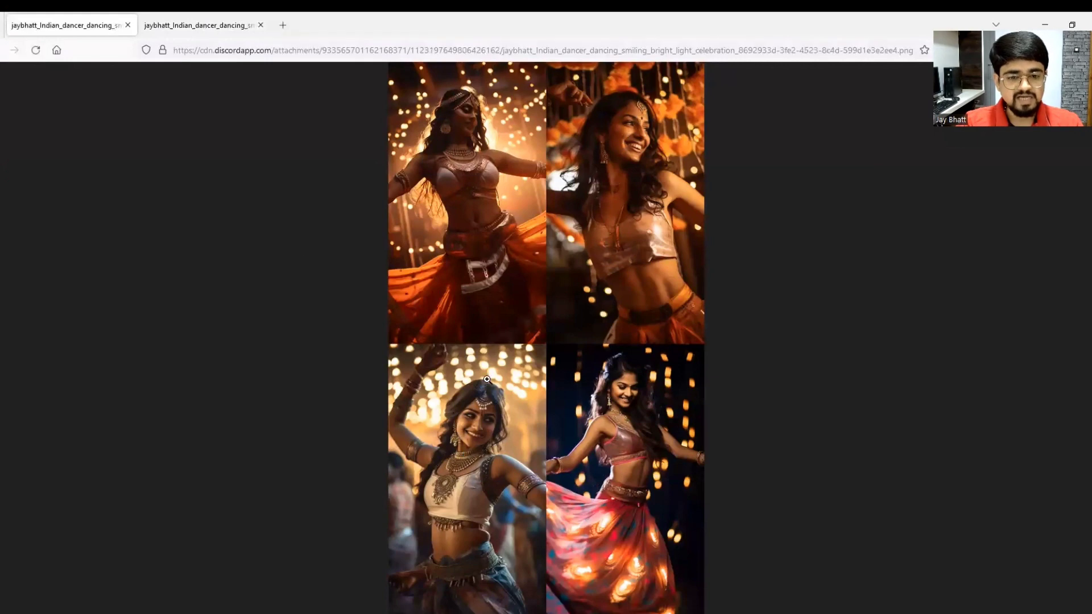
click(198, 25)
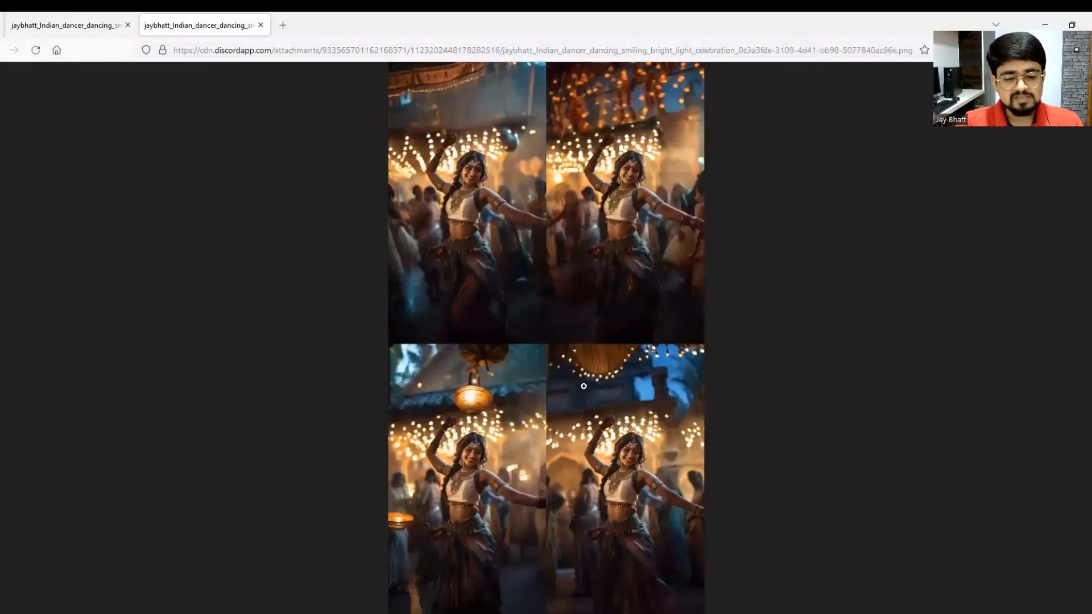
mouse_move(362, 449)
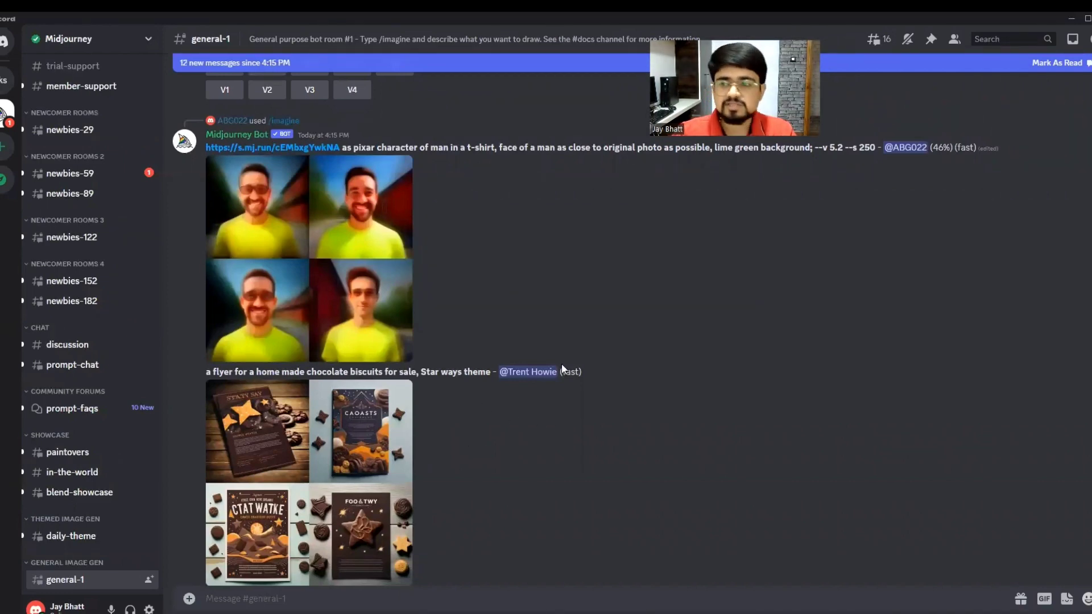
Jump to the Image #3 message, enlarge the upscaled dancer, and open it in the browser
scroll(down, 3)
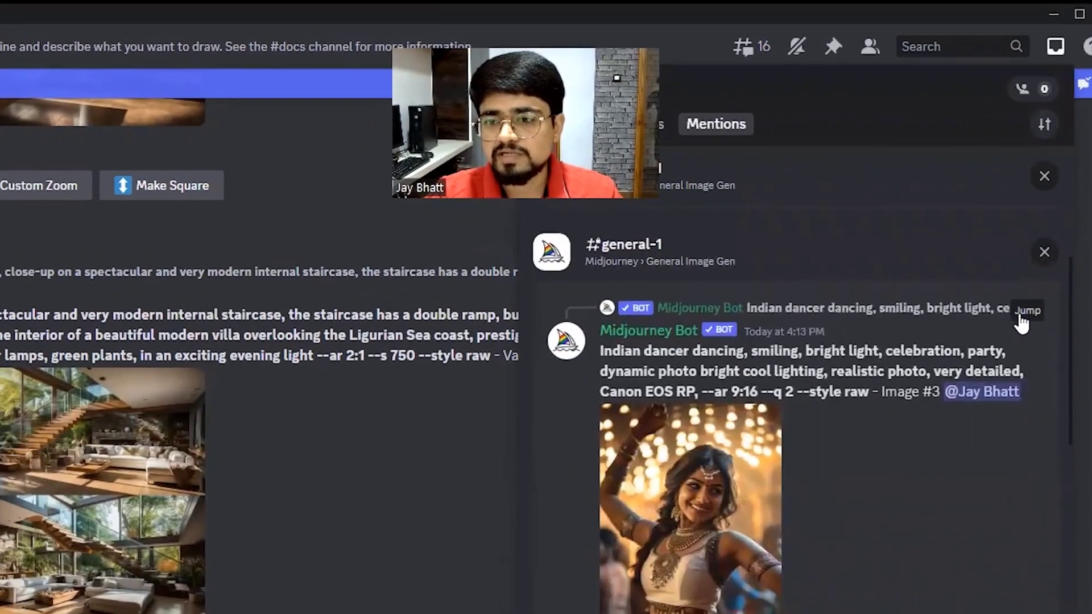
click(1027, 310)
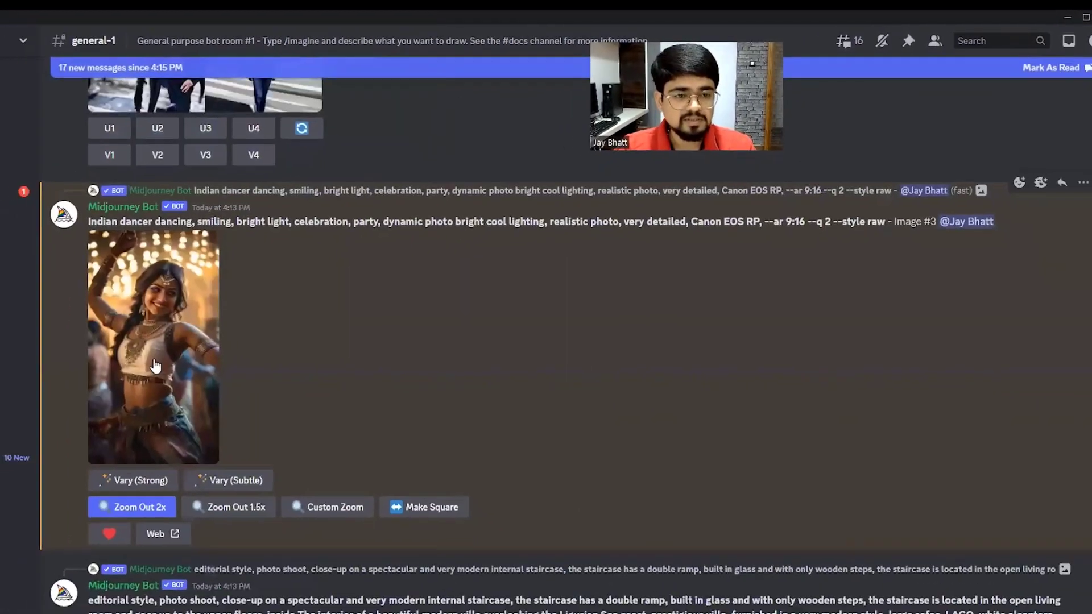
click(153, 348)
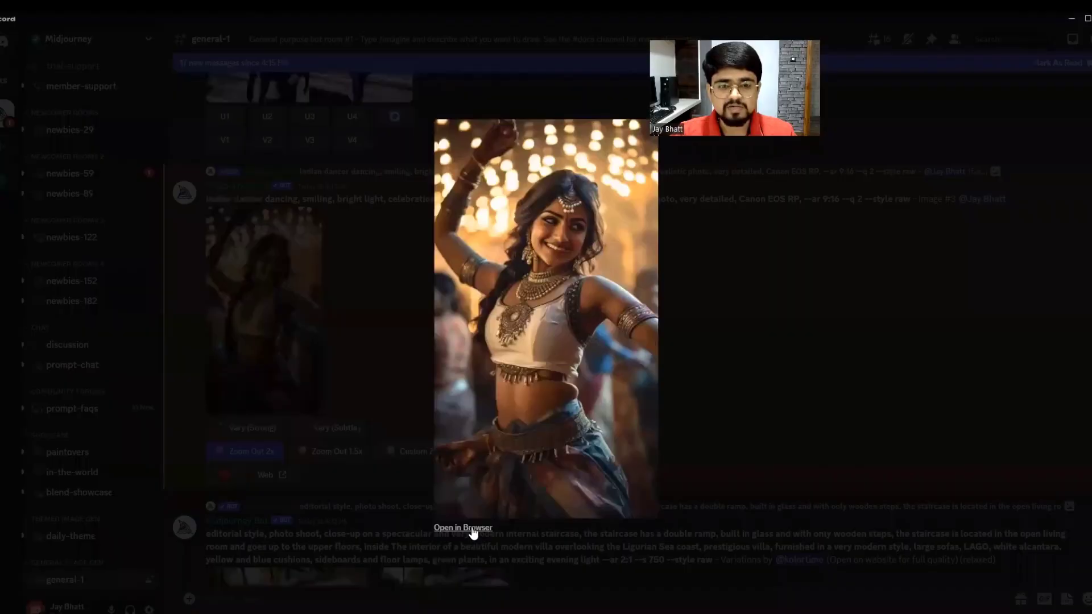
click(462, 528)
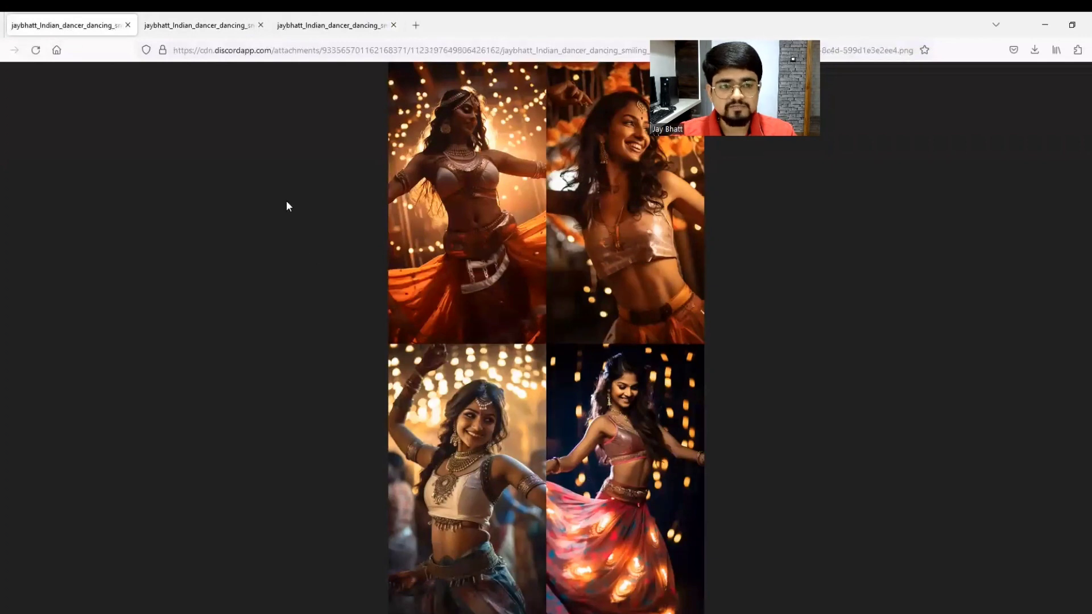
View the upscaled dancer image full size in its Firefox tab
click(198, 24)
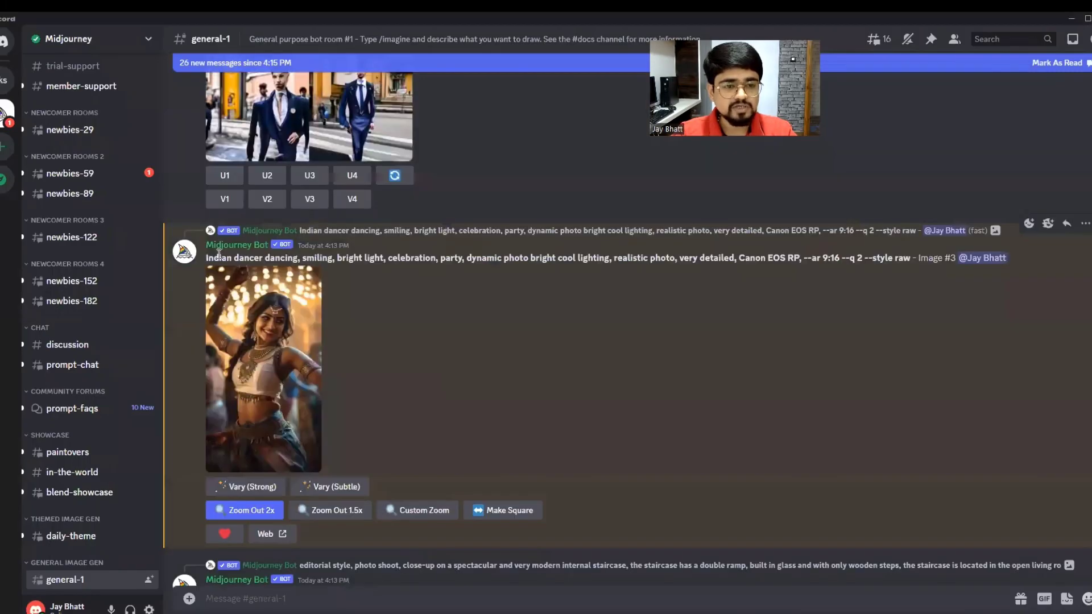
Select the Indian dancer prompt text and start the /shorten command
drag(207, 257, 906, 257)
text(/)
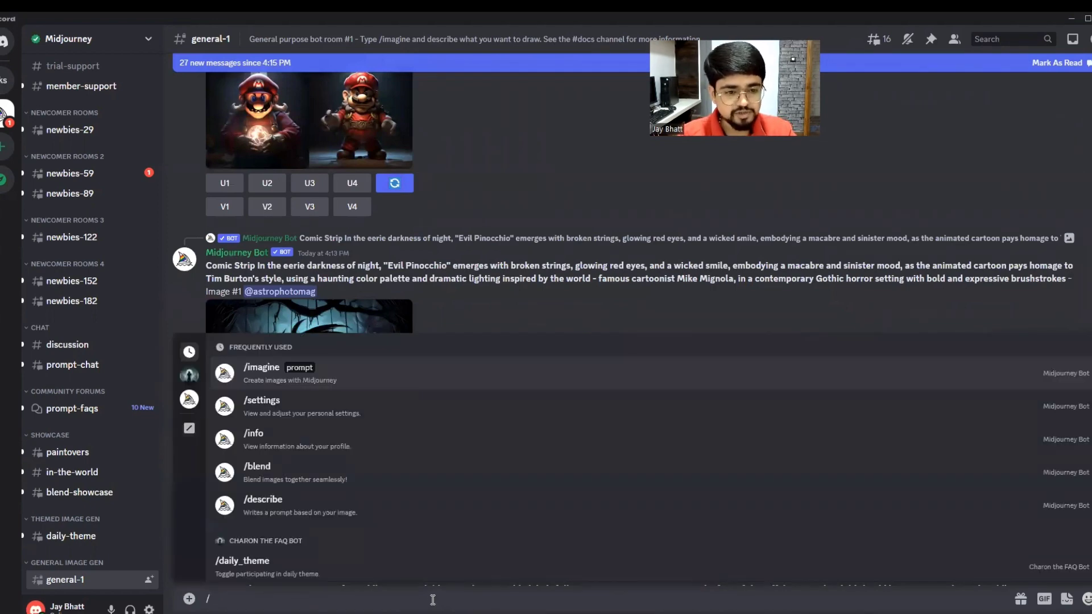
text(shorten)
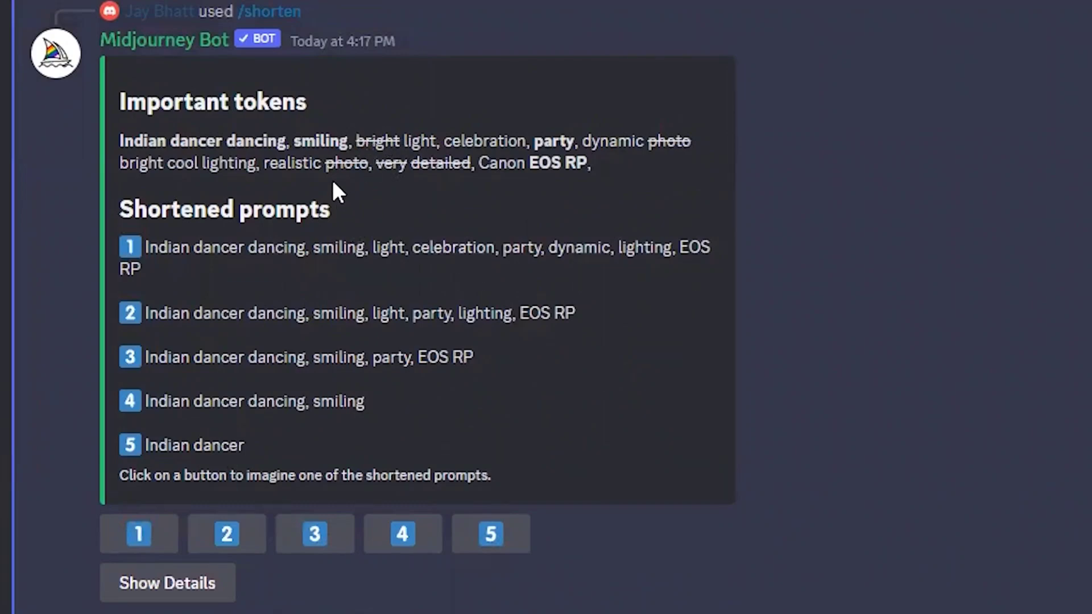
double_click(346, 164)
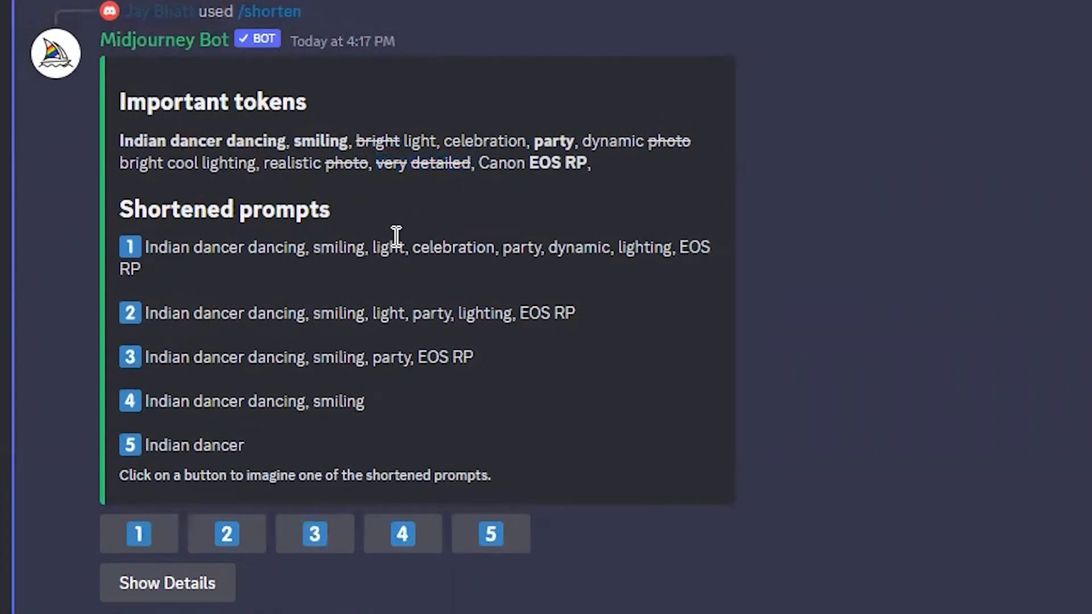
mouse_move(268, 255)
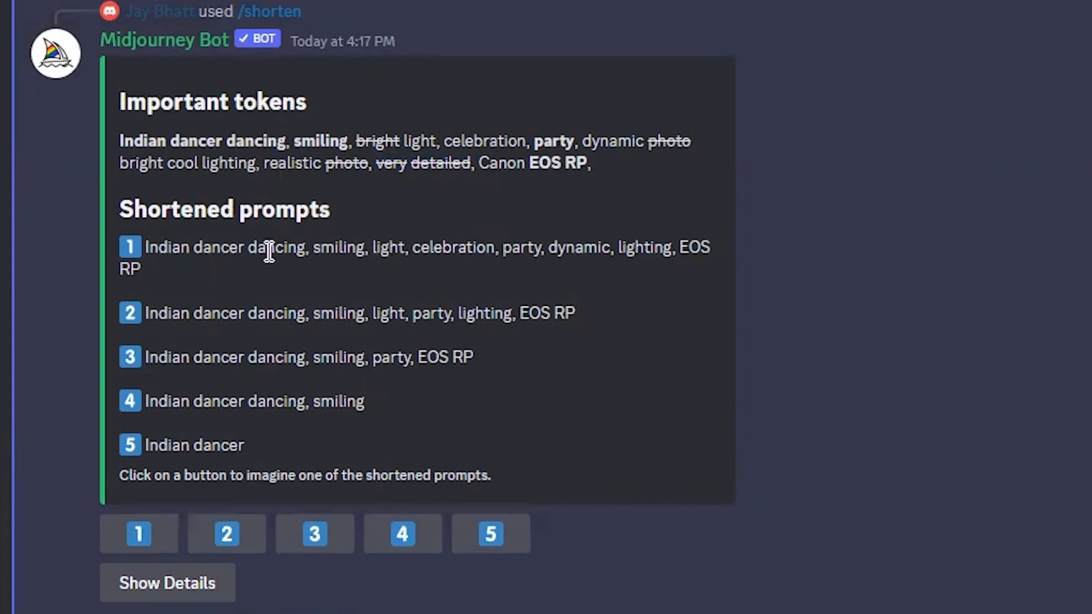
mouse_move(188, 279)
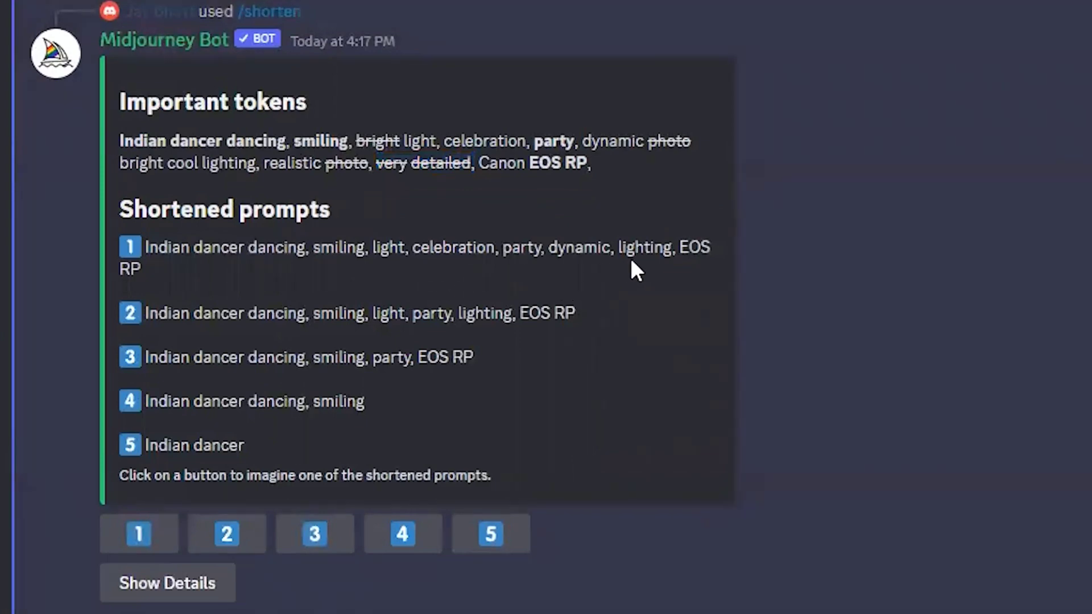
mouse_move(254, 240)
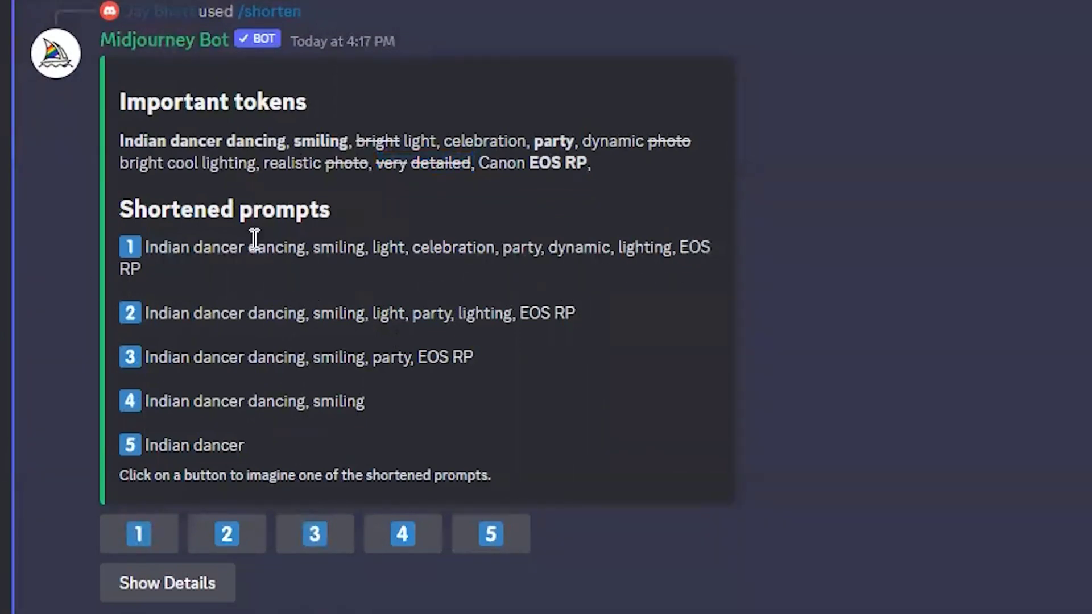
double_click(374, 141)
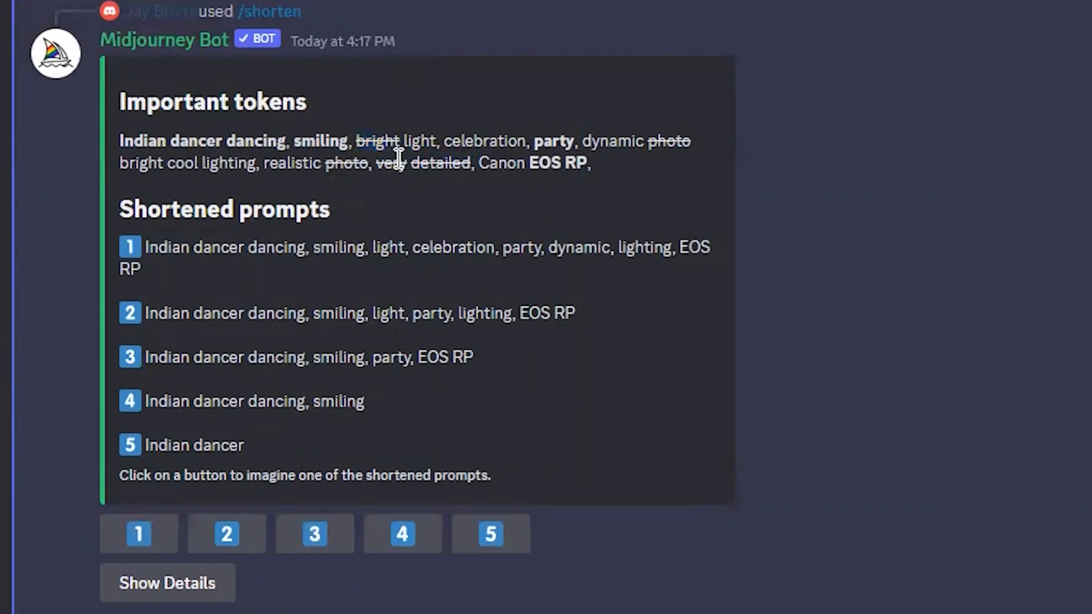
mouse_move(406, 217)
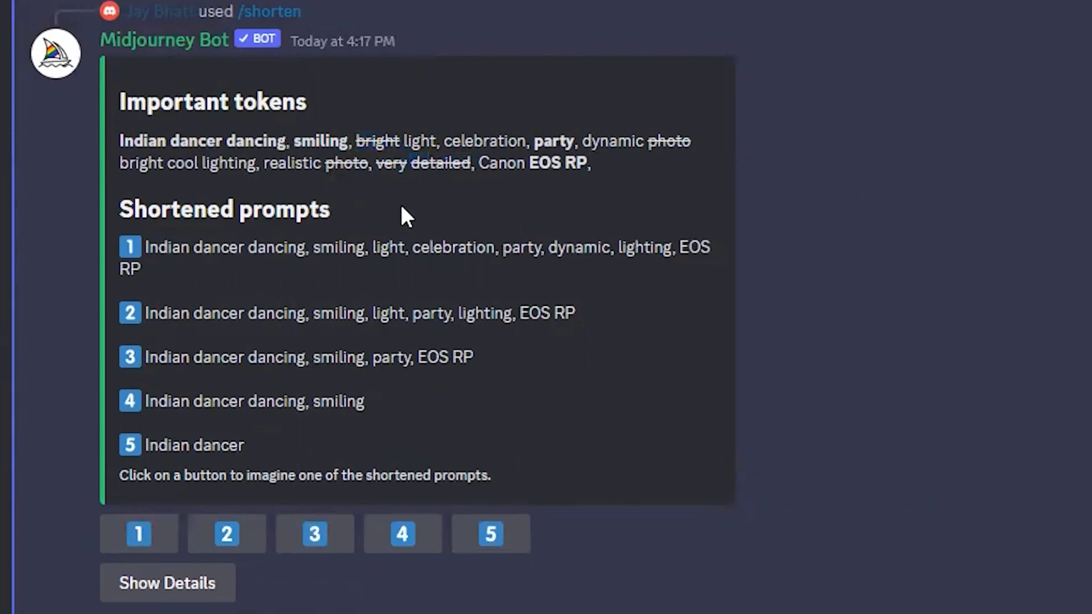
scroll(down, 3)
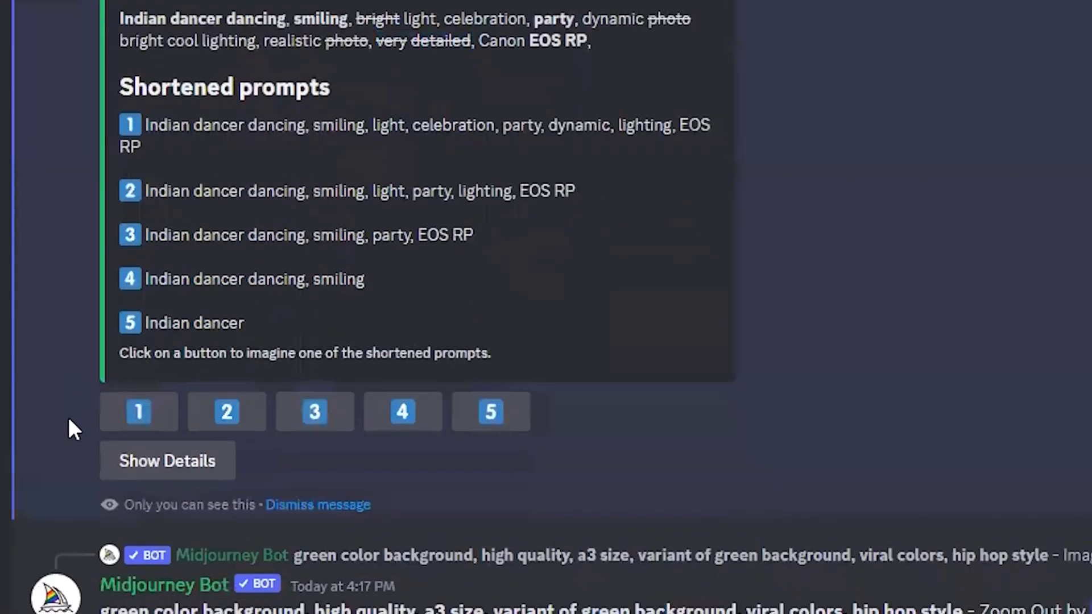
mouse_move(125, 251)
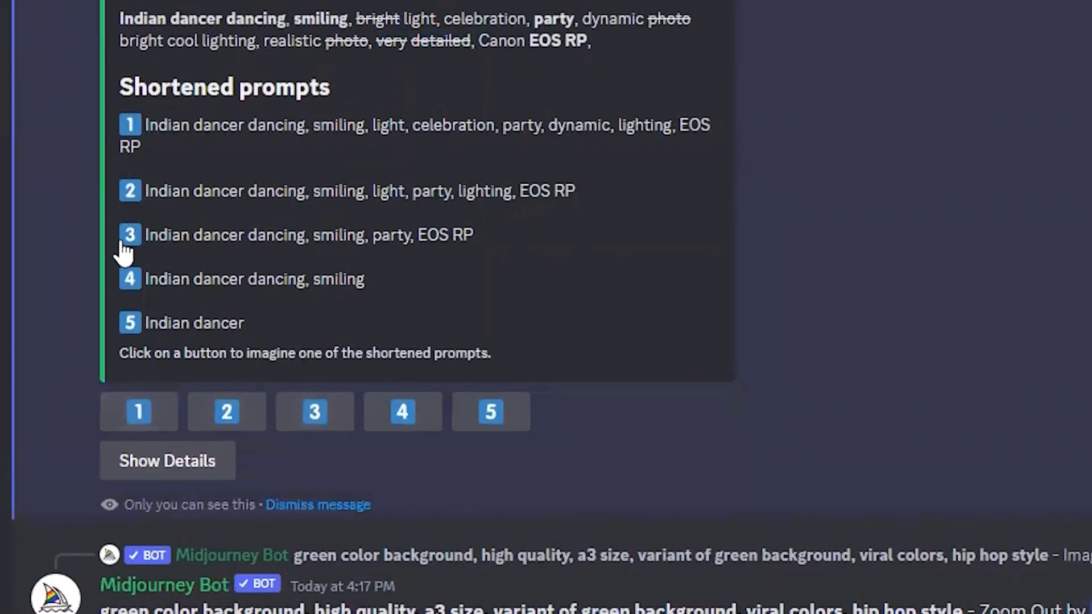
click(225, 412)
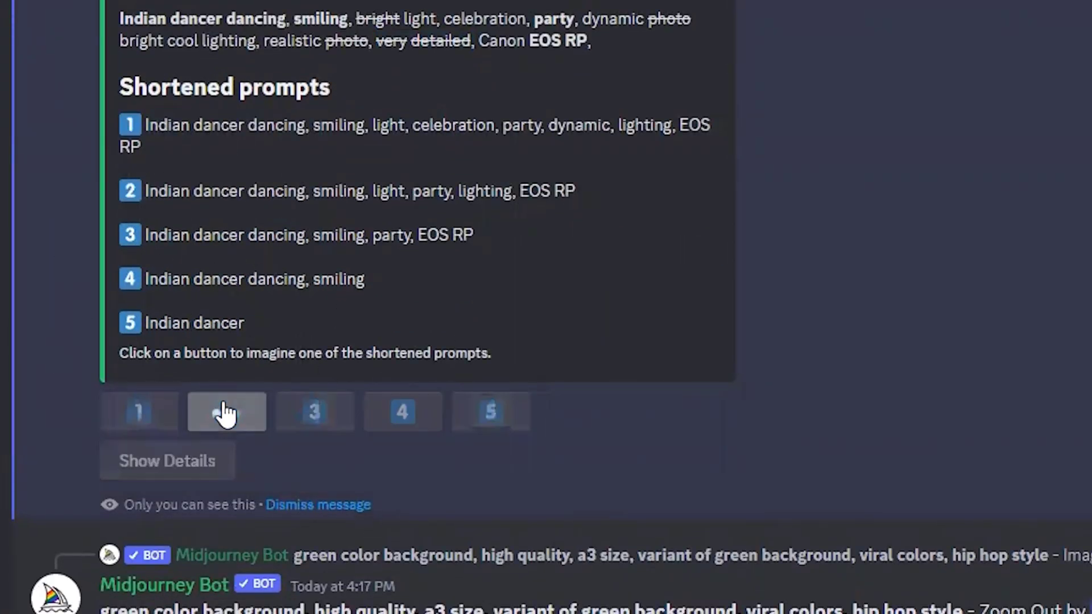
click(226, 412)
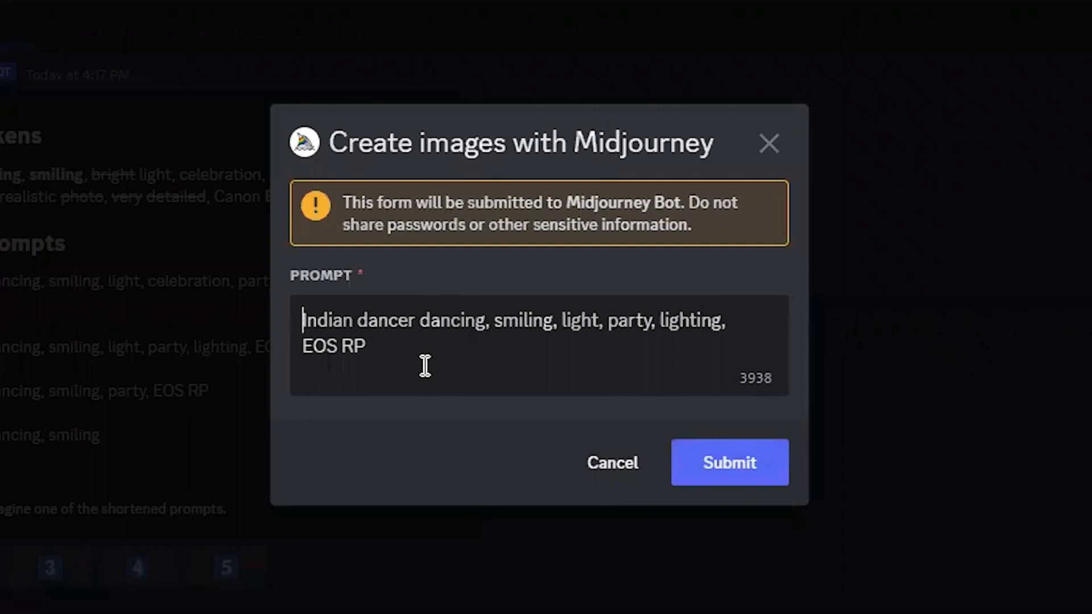
click(728, 462)
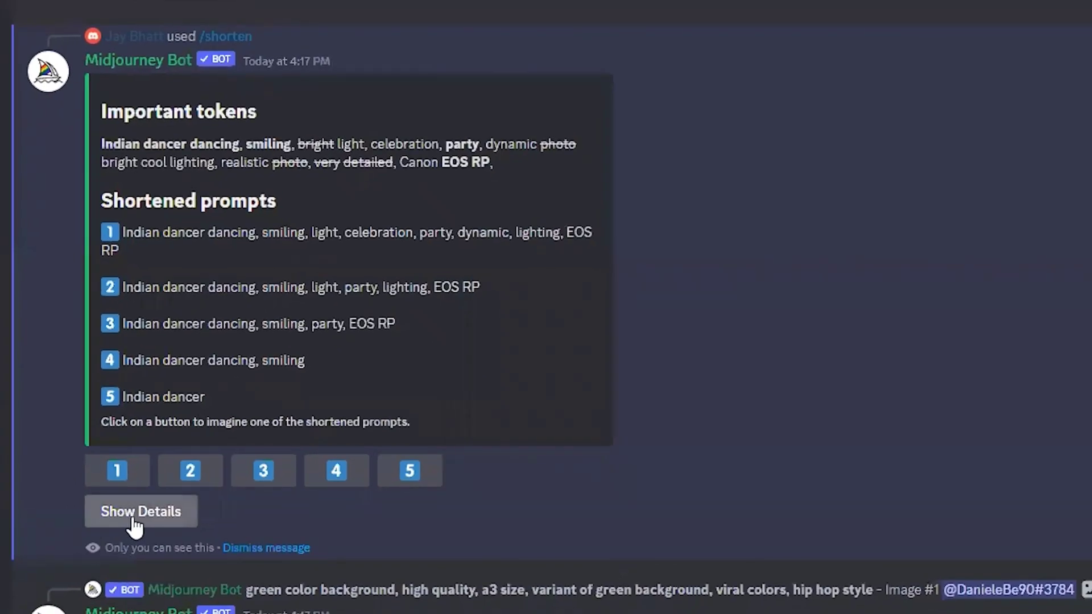
mouse_move(286, 348)
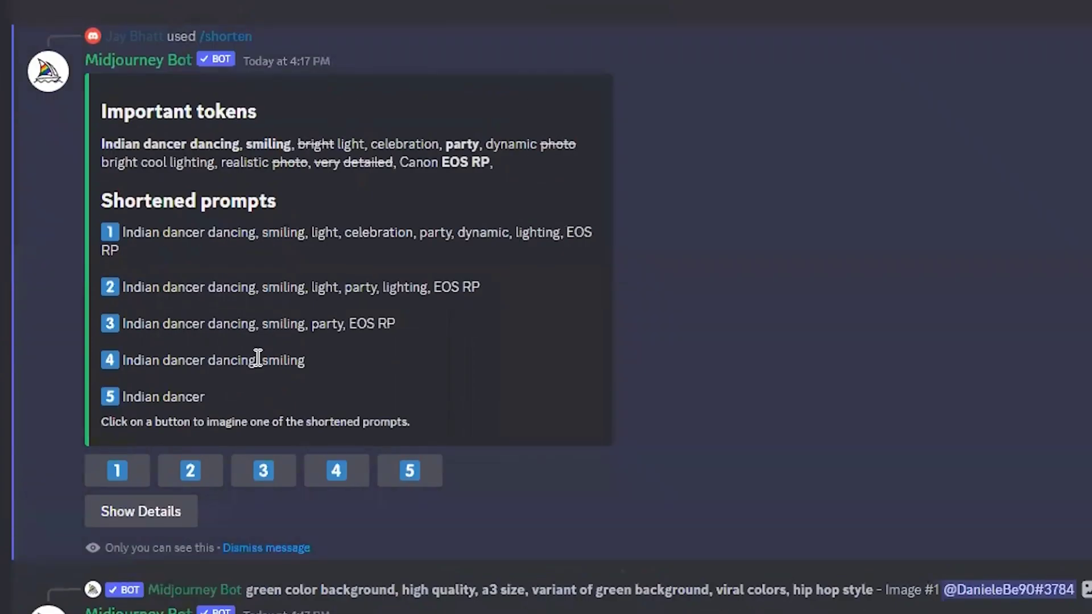
mouse_move(117, 500)
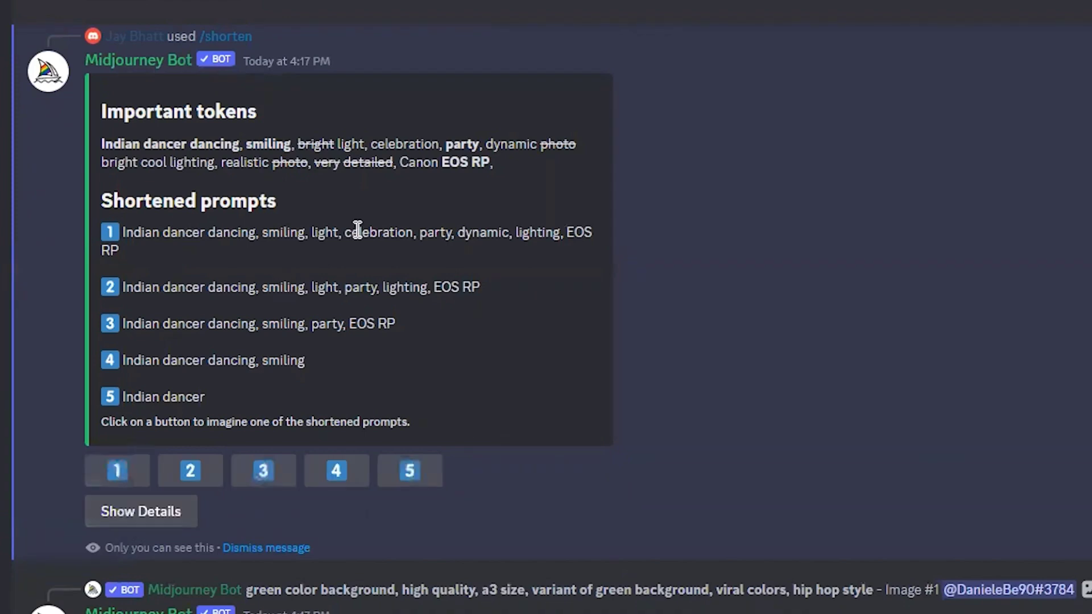
Show the shorten result's details and highlight Indian's 1.00 token weight
click(140, 510)
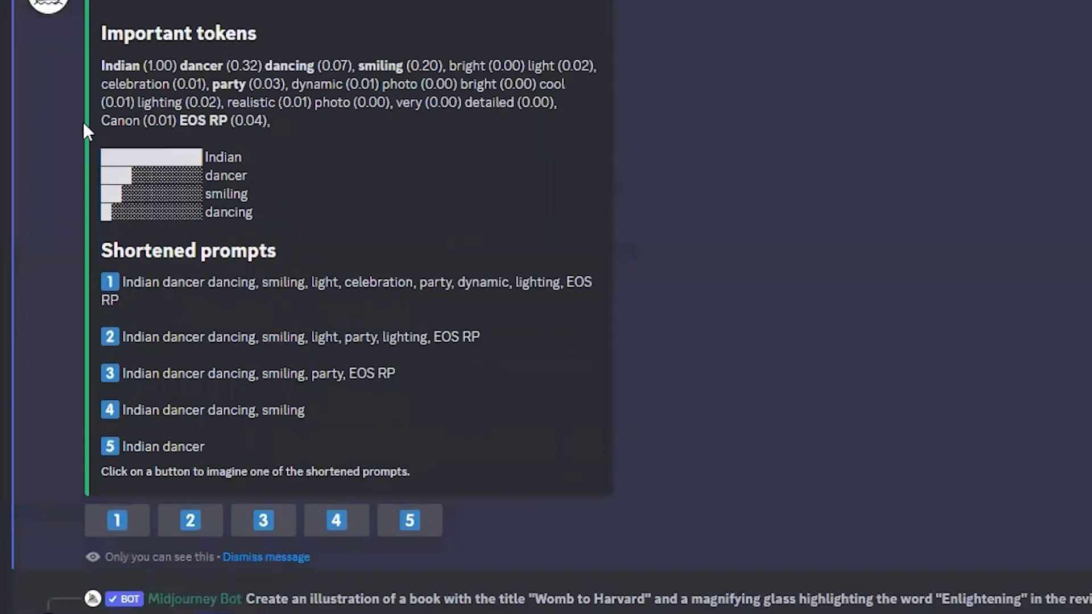
mouse_move(225, 163)
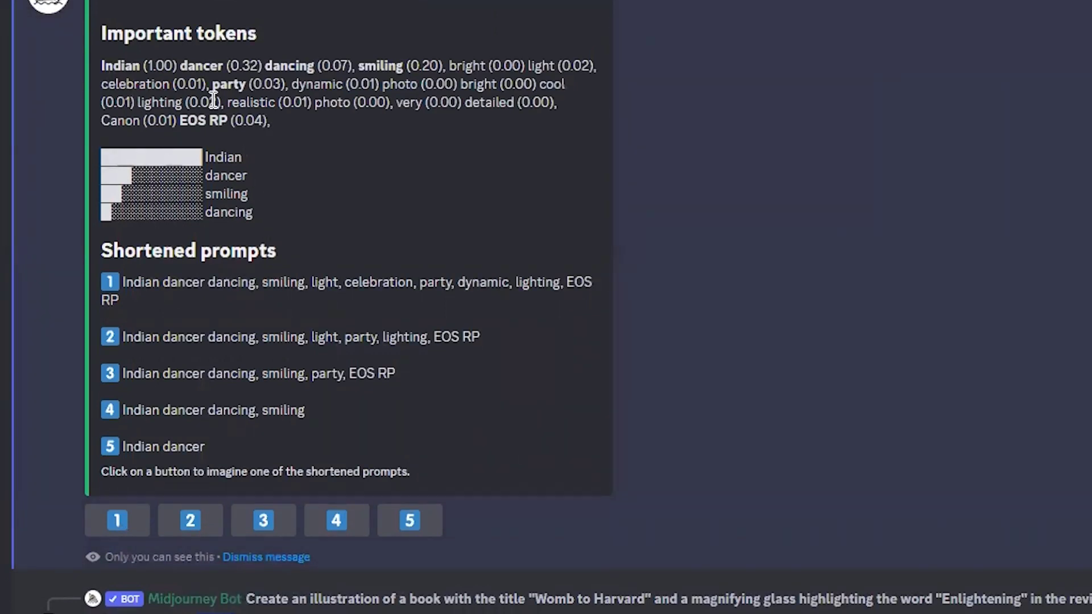
double_click(159, 65)
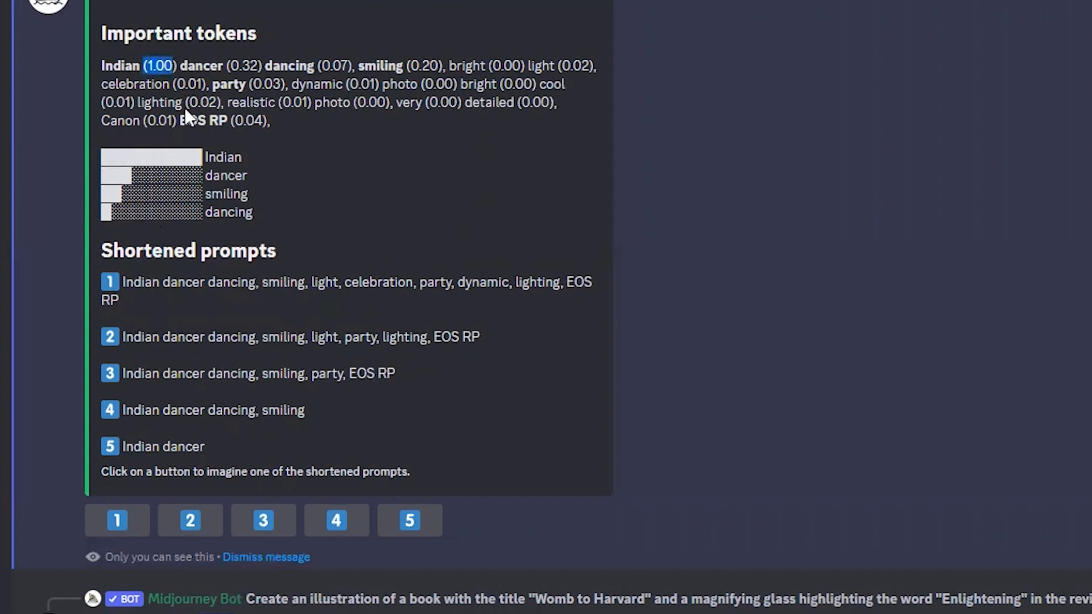
mouse_move(233, 74)
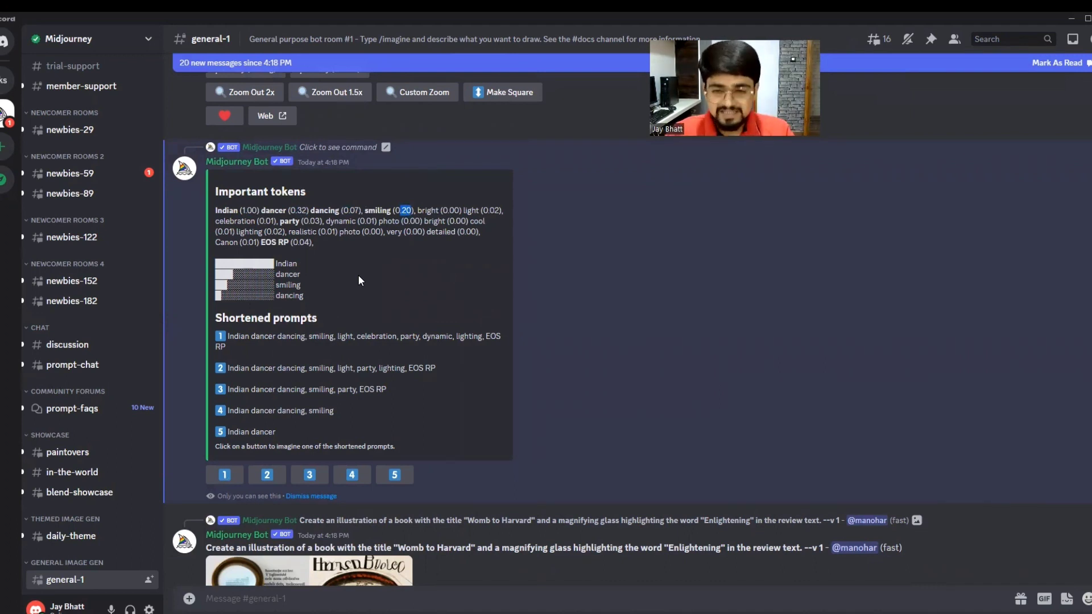
mouse_move(311, 280)
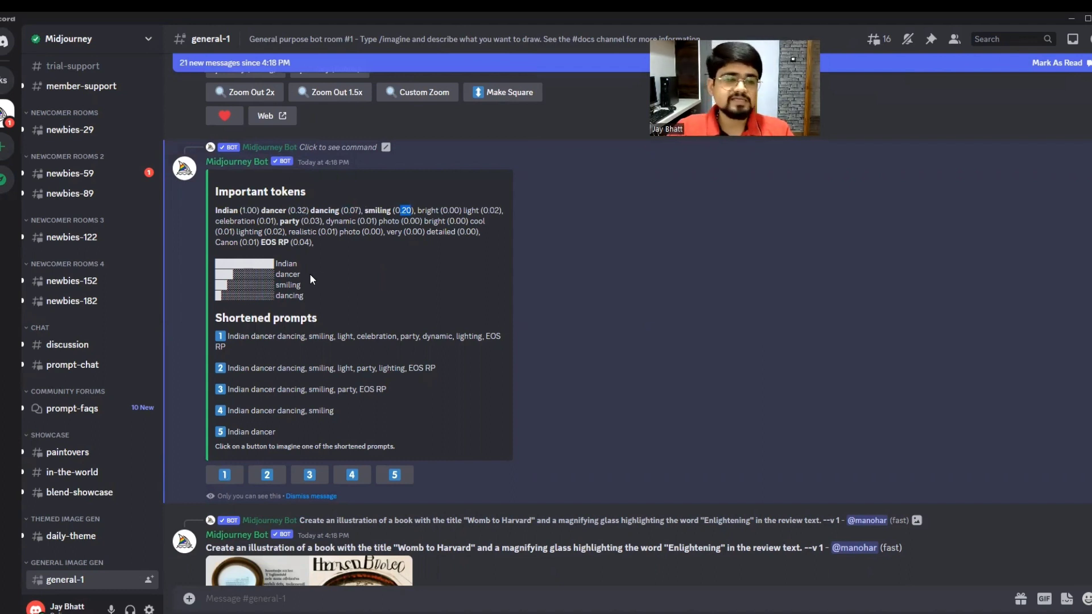
mouse_move(323, 288)
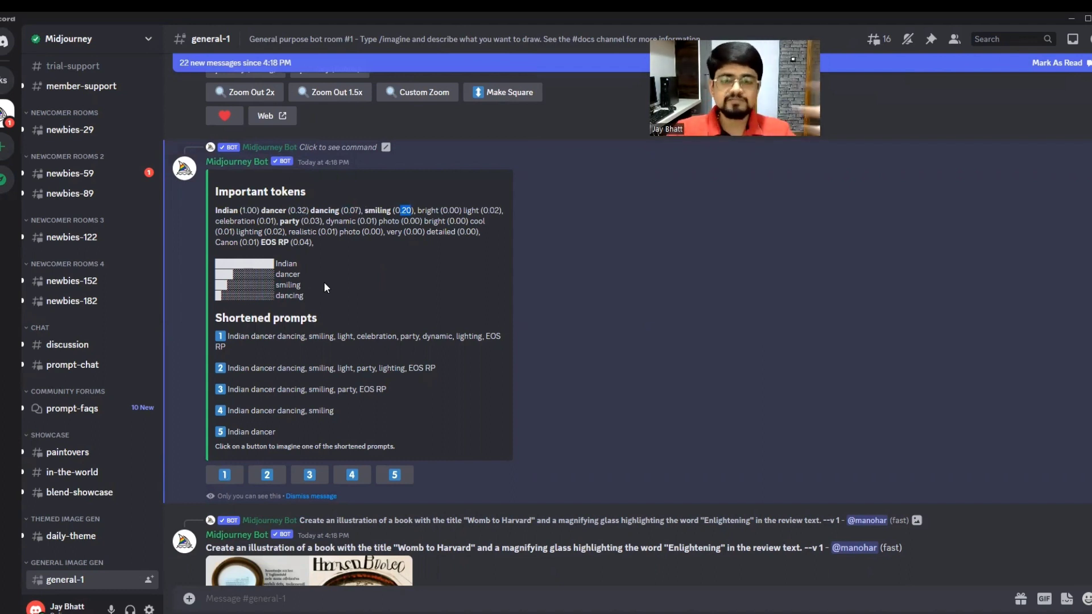
mouse_move(394, 283)
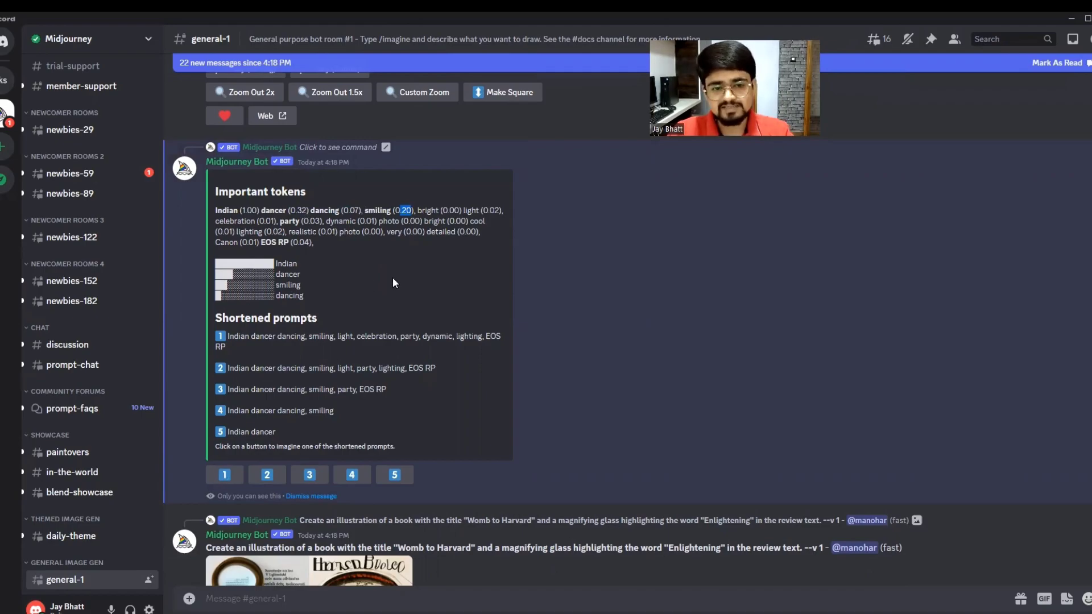